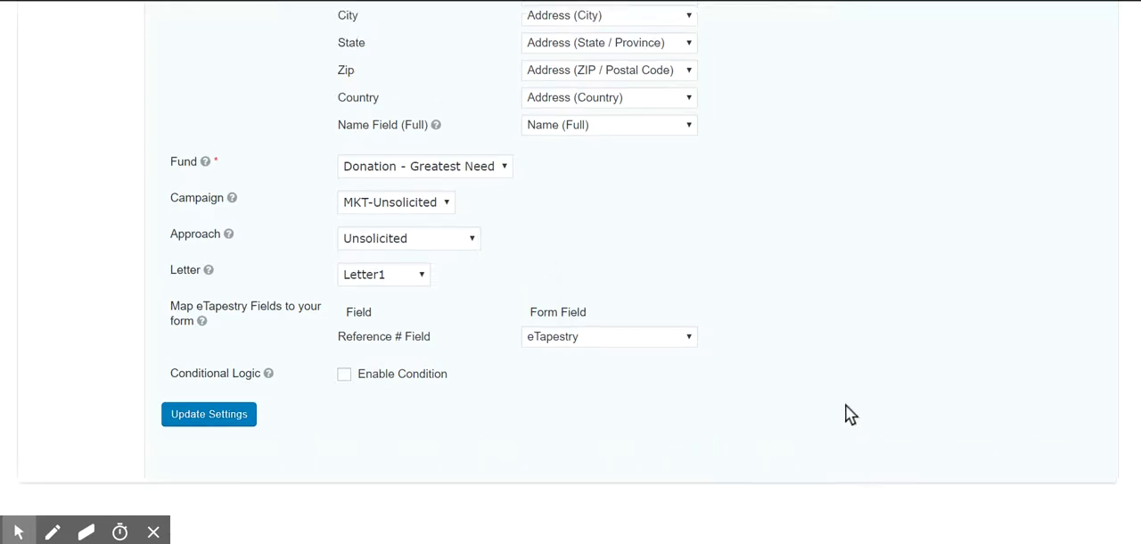
- Review the feed settings and keep eTapestry selected as the Reference # Field mapping
scroll(up, 3)
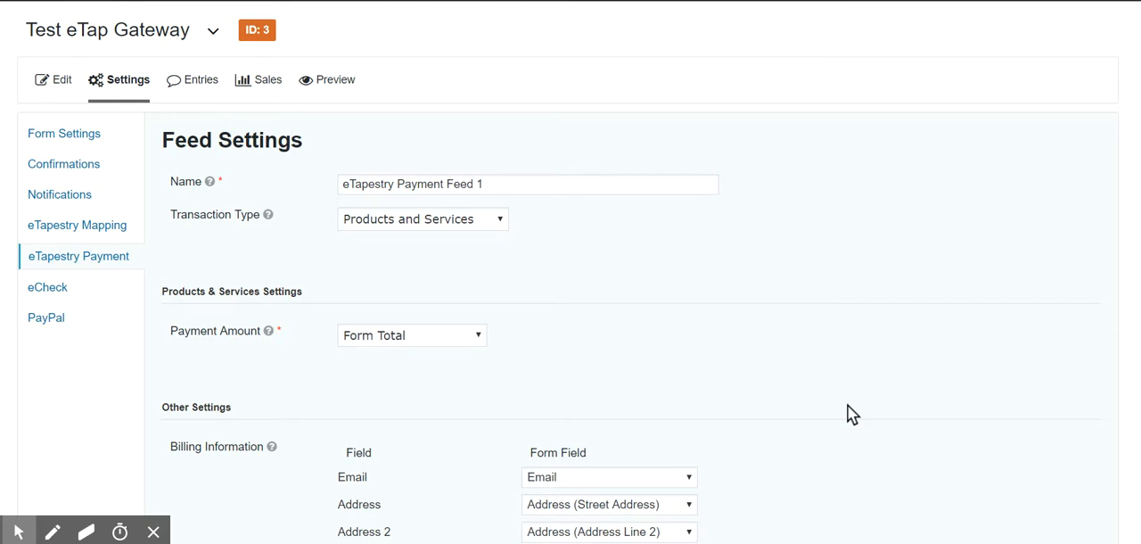
mouse_move(696, 371)
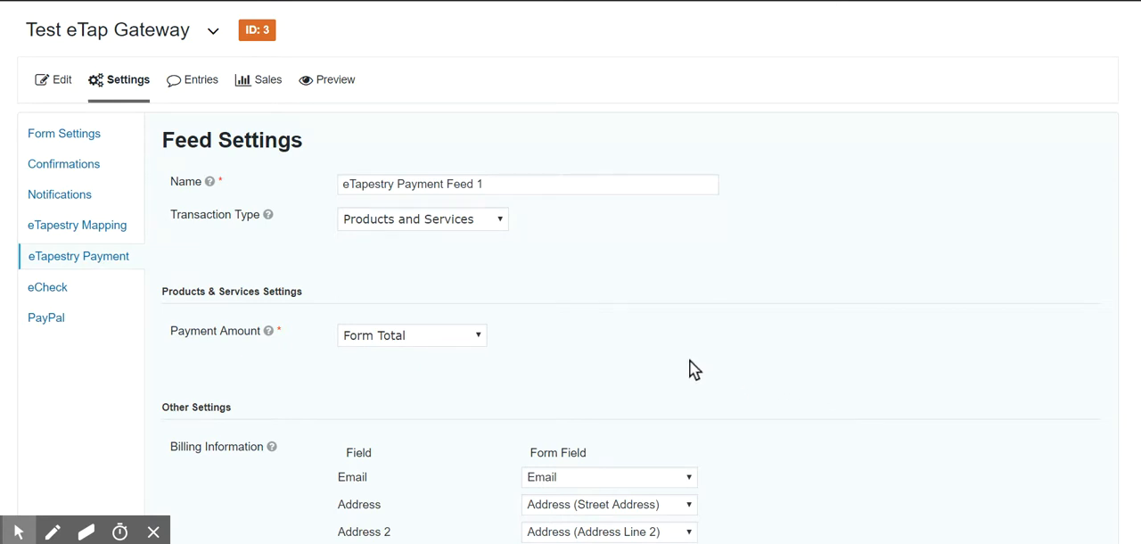
mouse_move(697, 356)
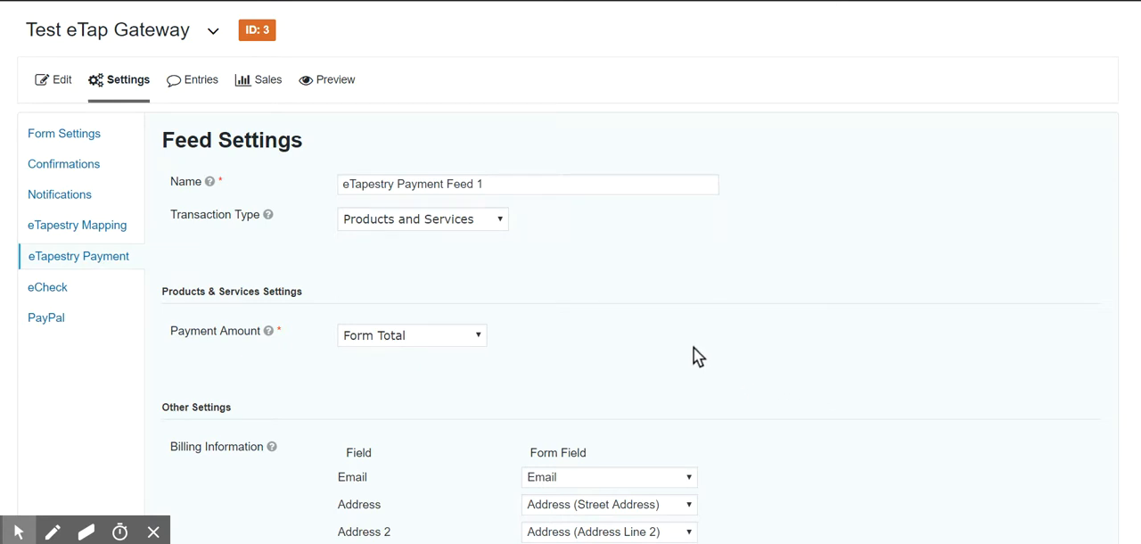
mouse_move(704, 349)
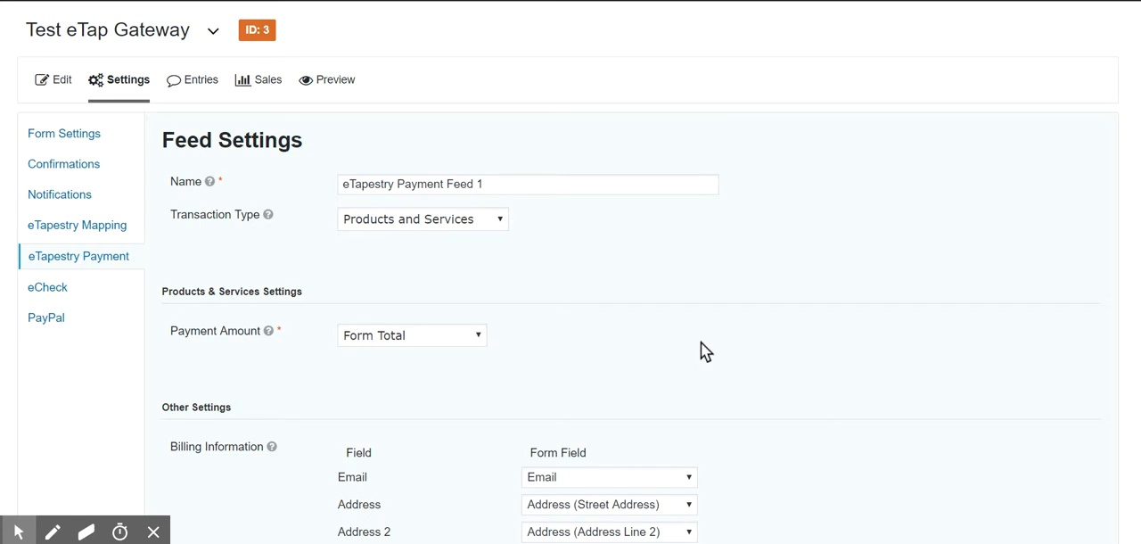
scroll(down, 3)
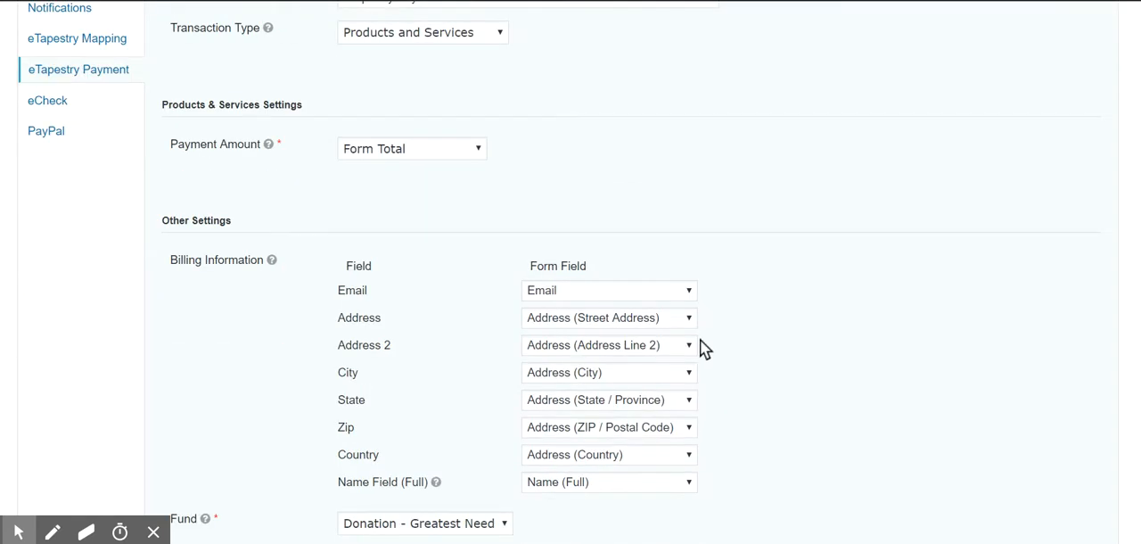
scroll(up, 3)
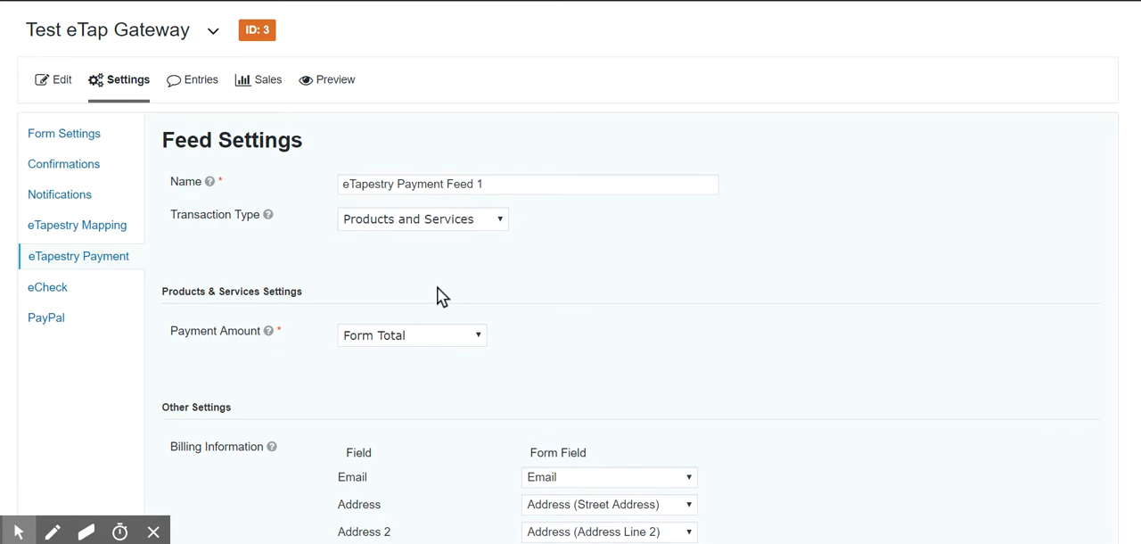
mouse_move(539, 296)
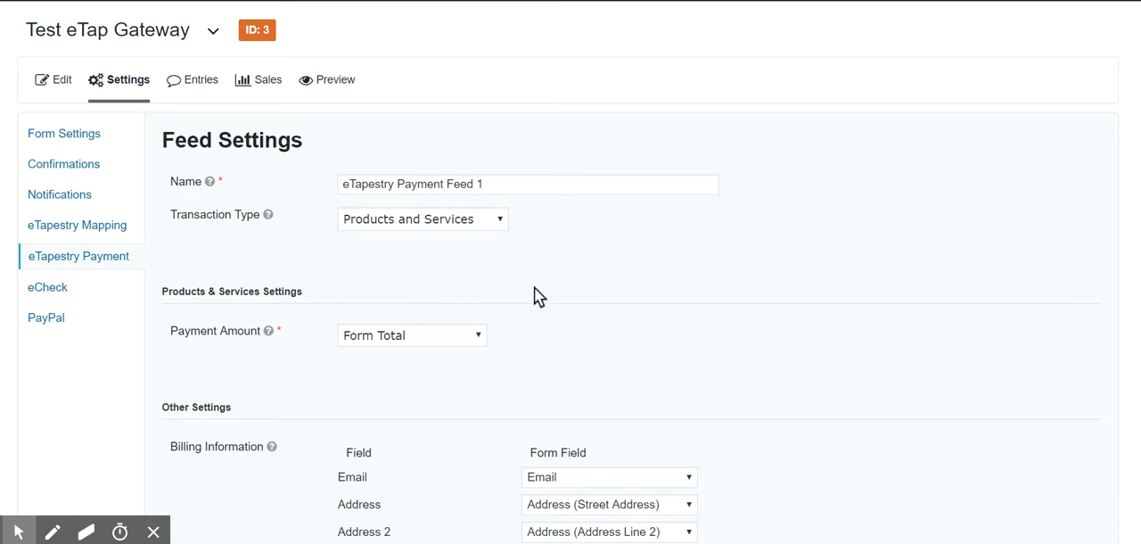
mouse_move(525, 184)
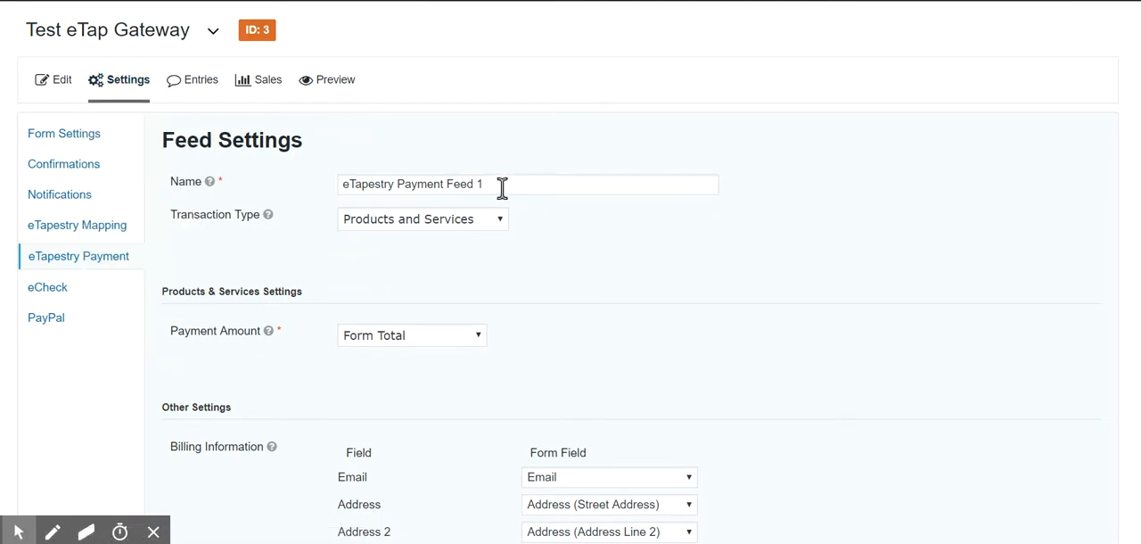
mouse_move(597, 271)
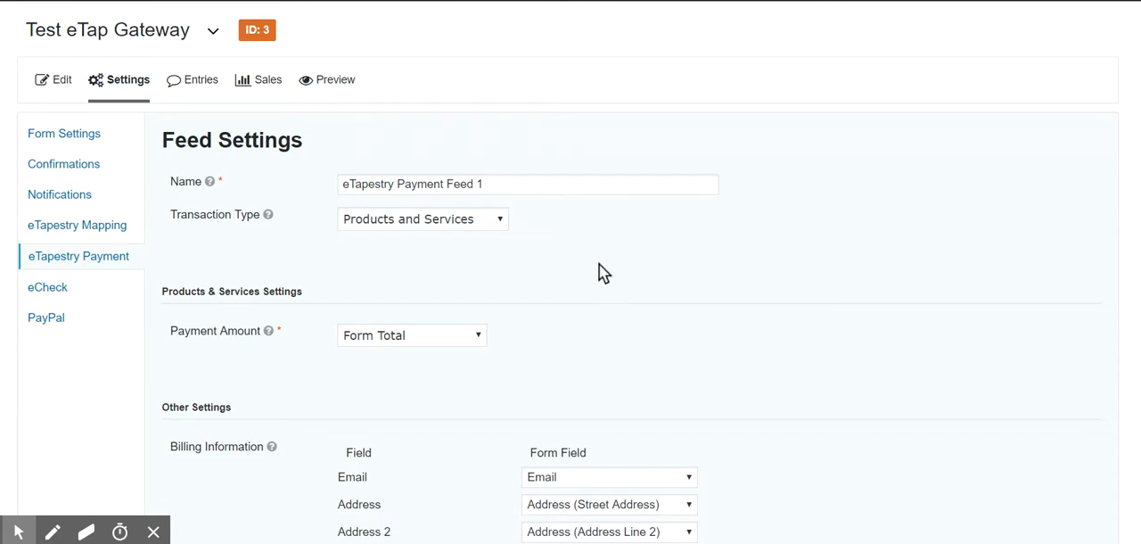
scroll(down, 3)
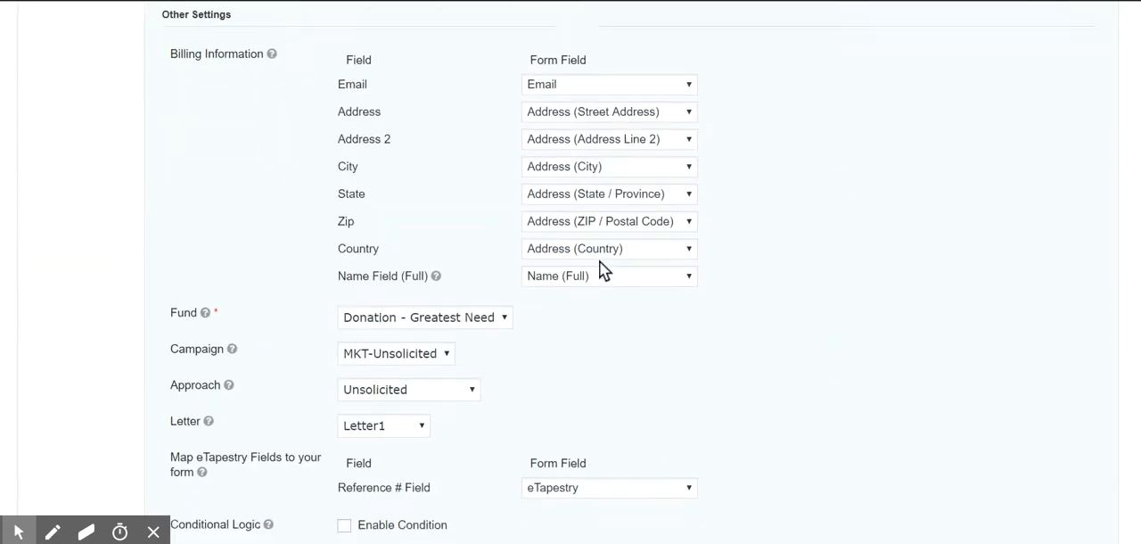
scroll(down, 3)
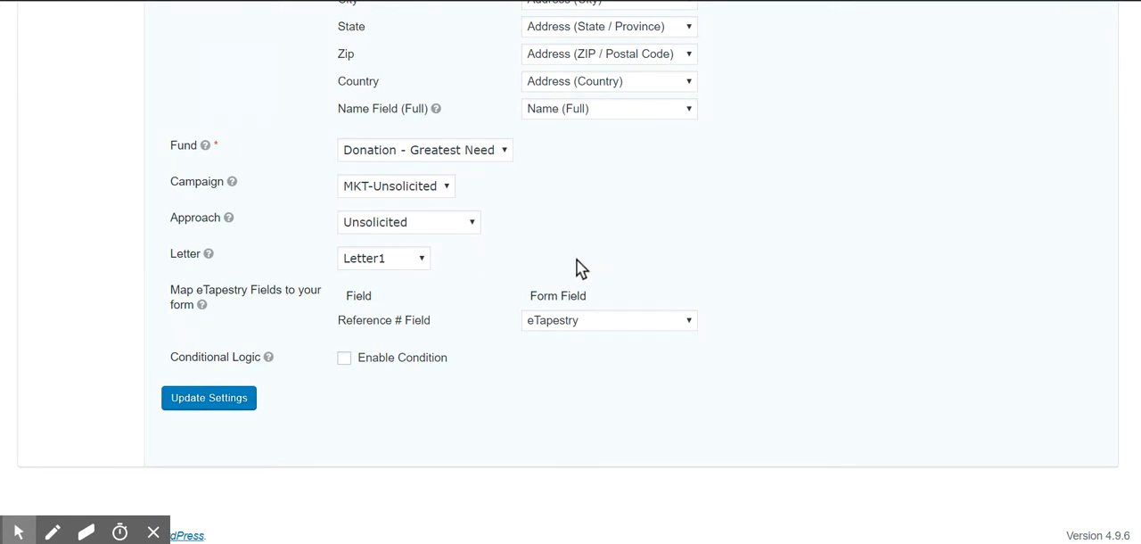
mouse_move(363, 157)
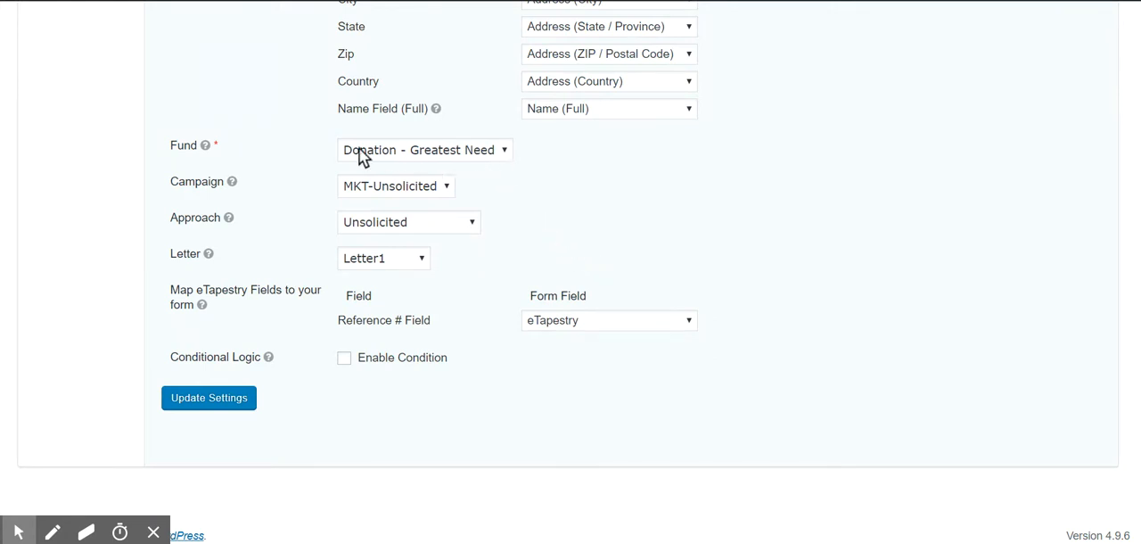
mouse_move(431, 159)
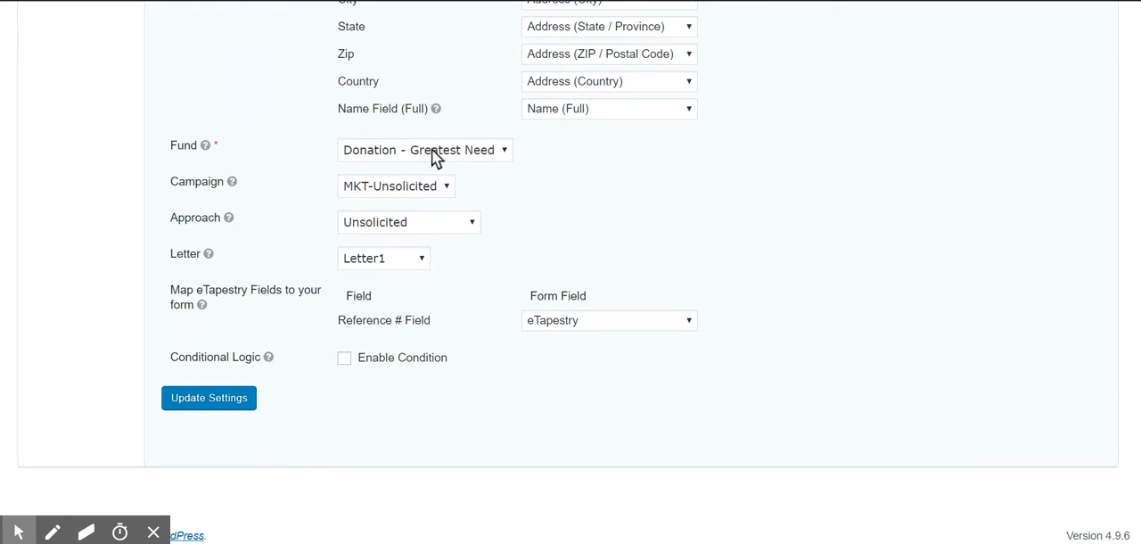
mouse_move(423, 157)
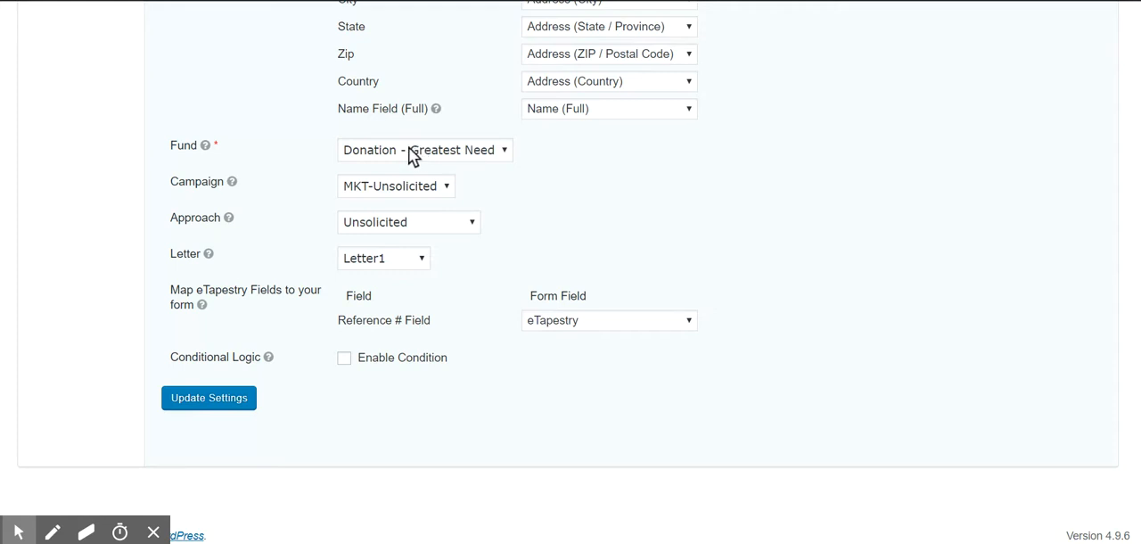
mouse_move(264, 271)
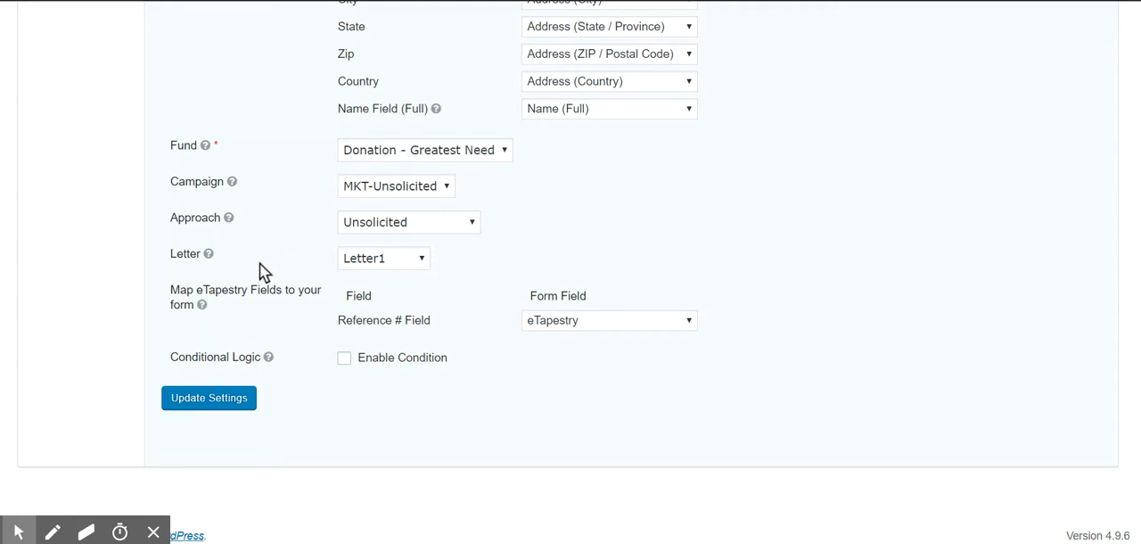
mouse_move(303, 155)
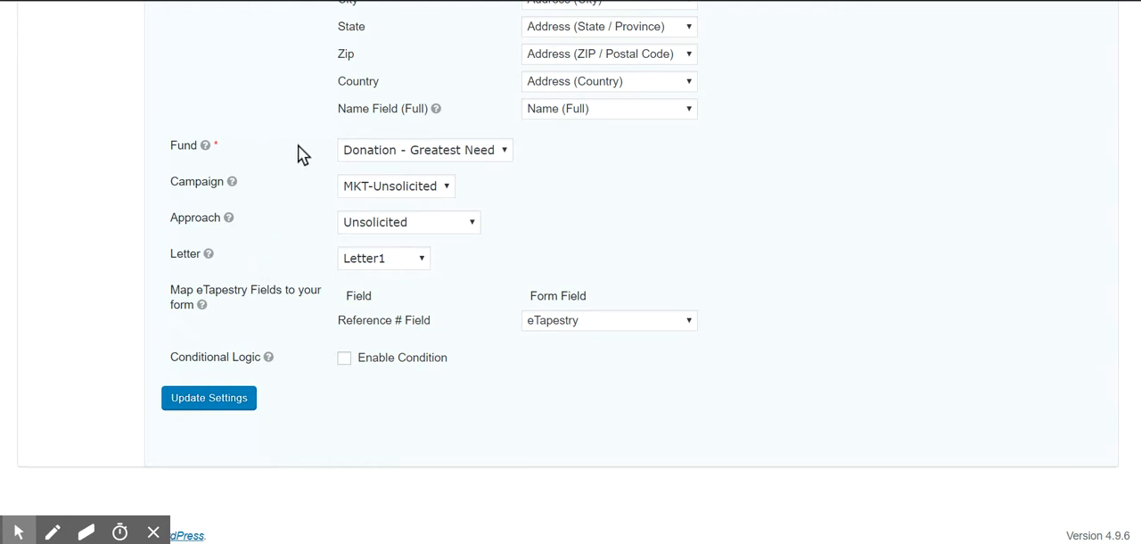
mouse_move(549, 225)
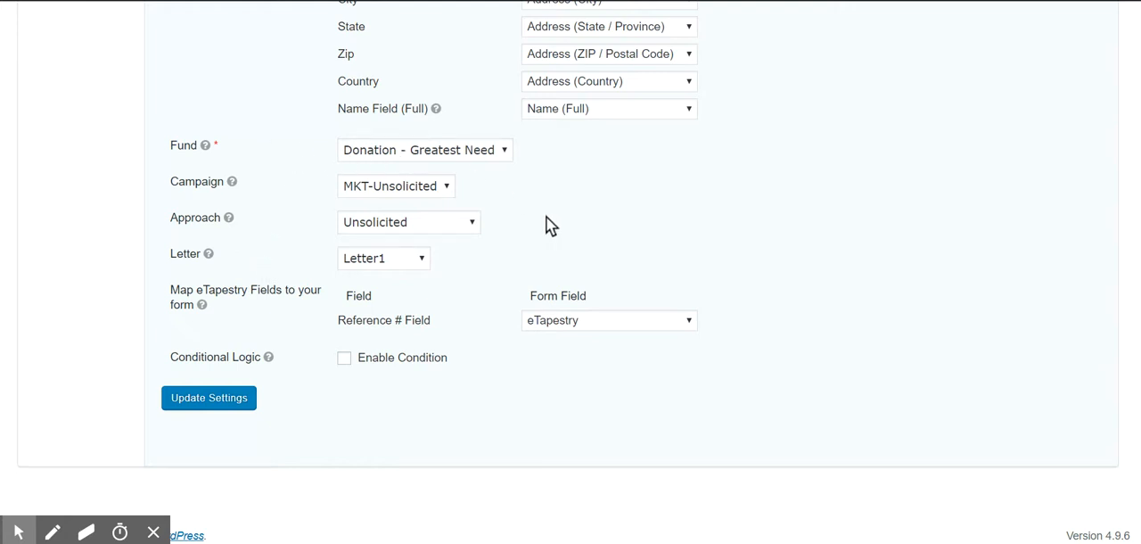
mouse_move(642, 325)
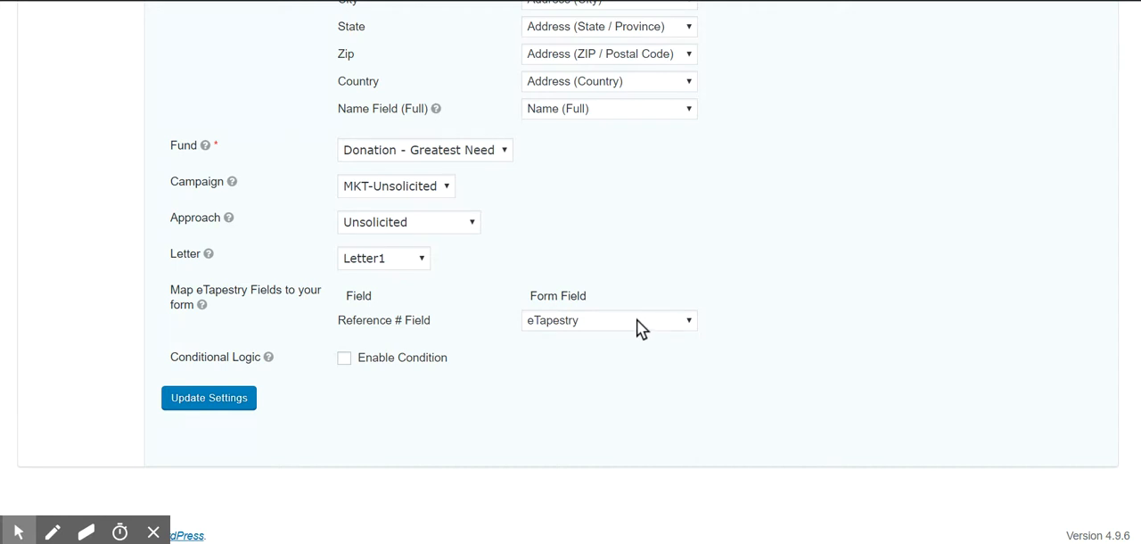
click(609, 321)
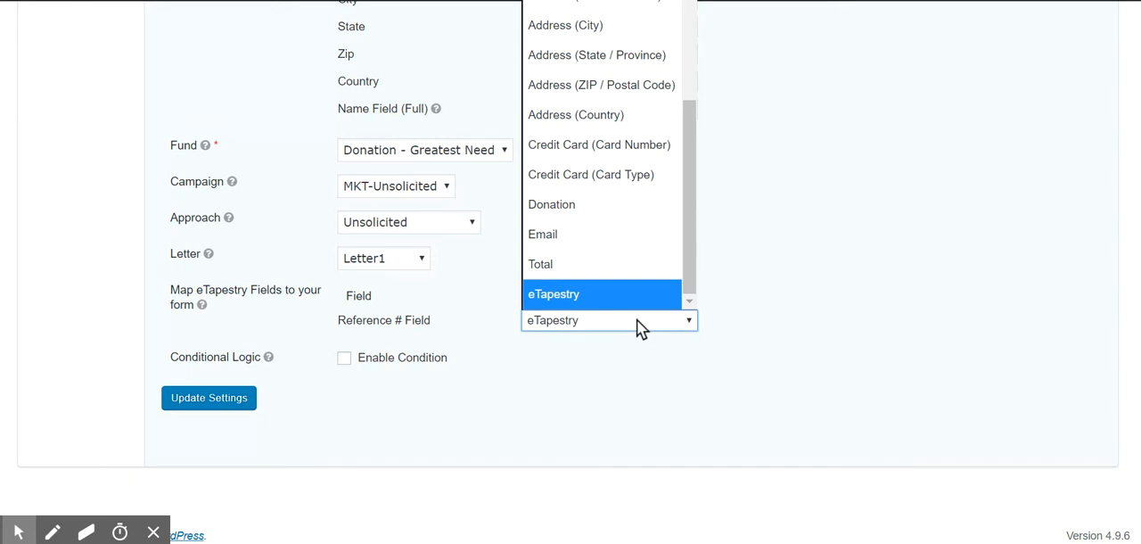
click(553, 294)
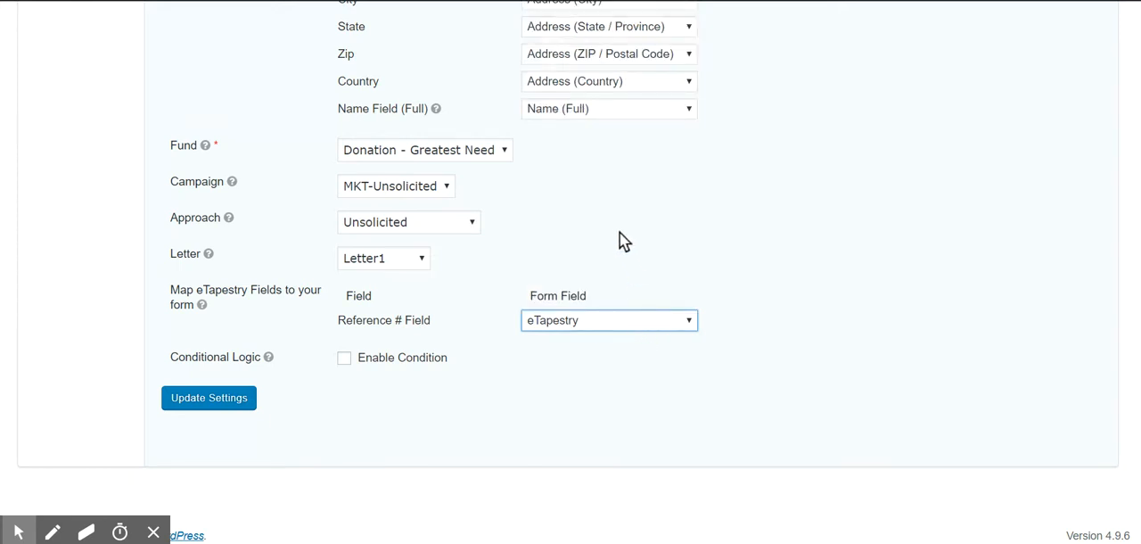
mouse_move(357, 155)
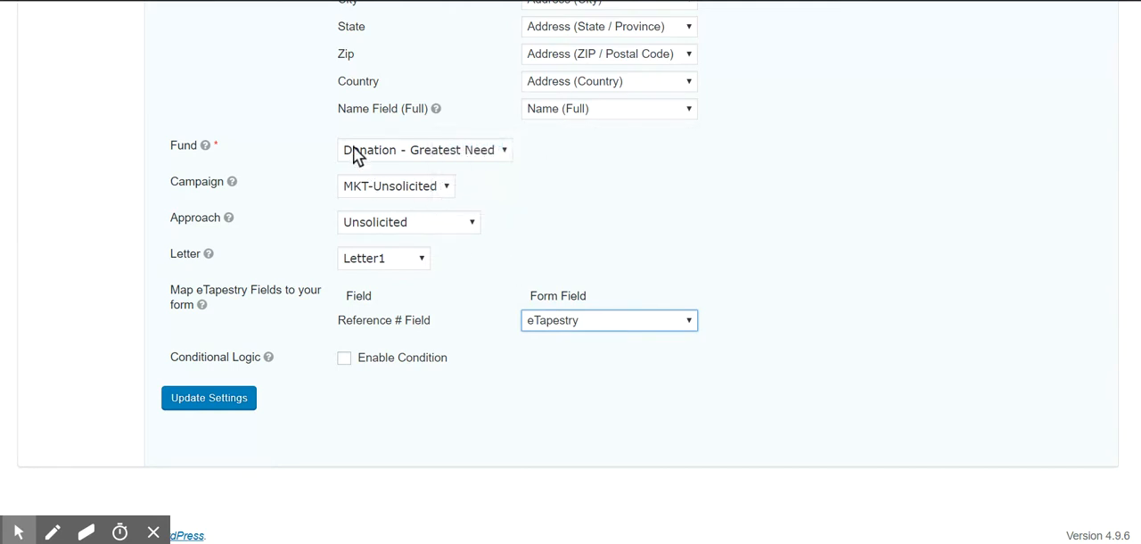
mouse_move(362, 191)
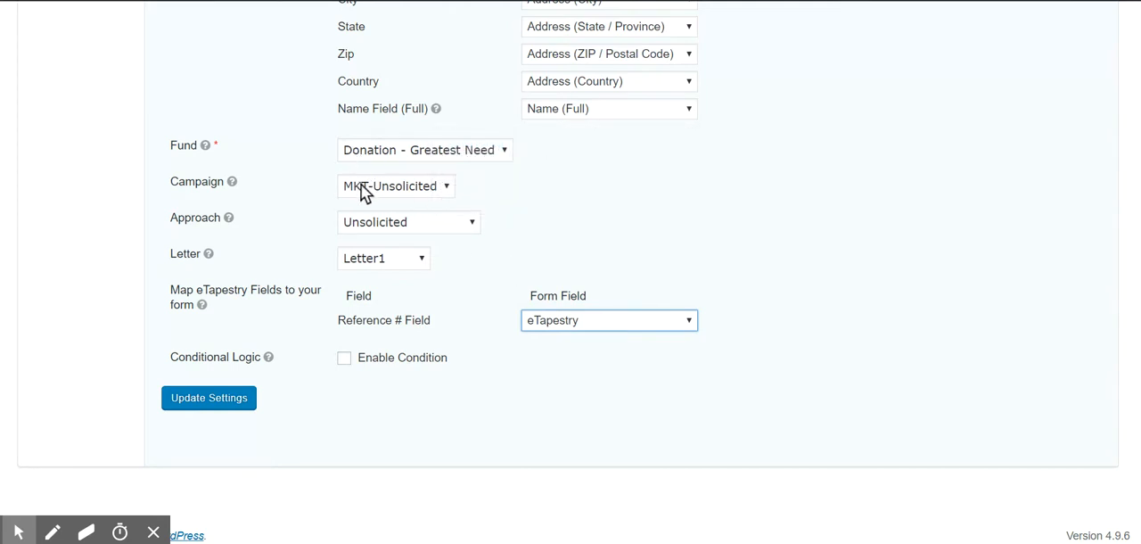
mouse_move(371, 230)
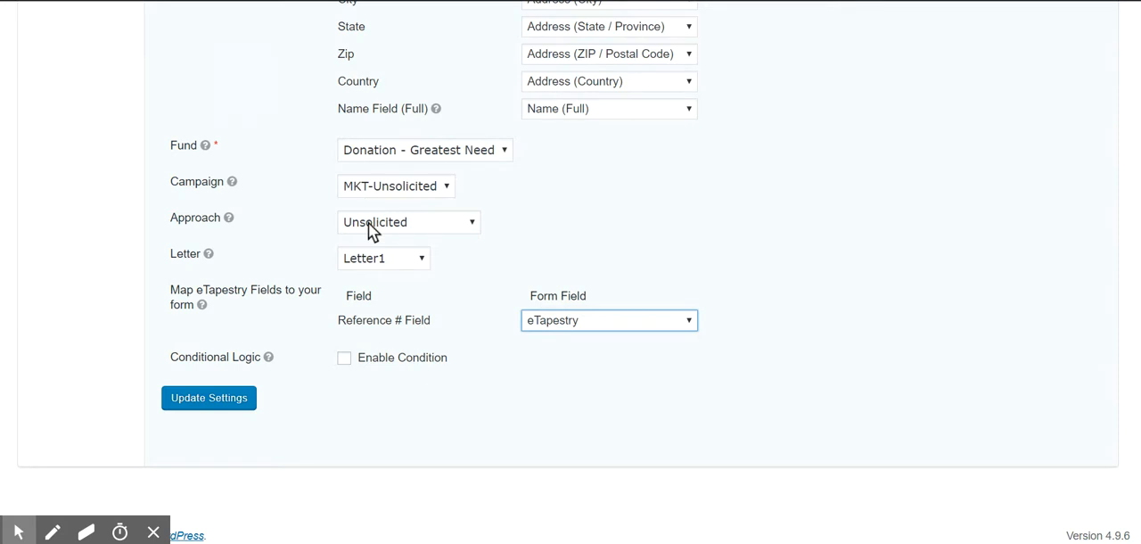
mouse_move(371, 248)
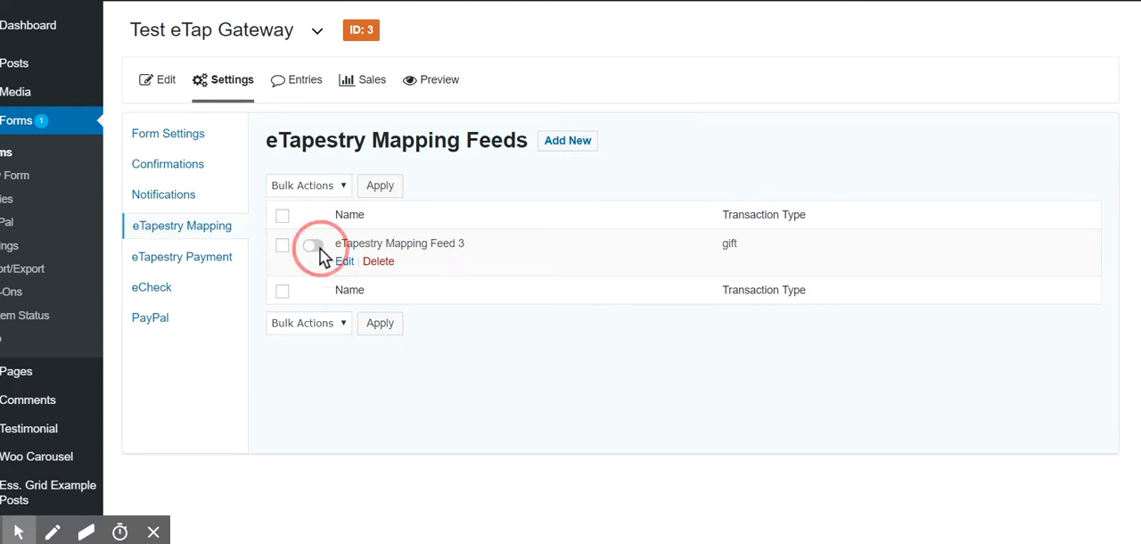
- Activate eTapestry Mapping Feed 3 (gift) in the form's feed list
click(312, 246)
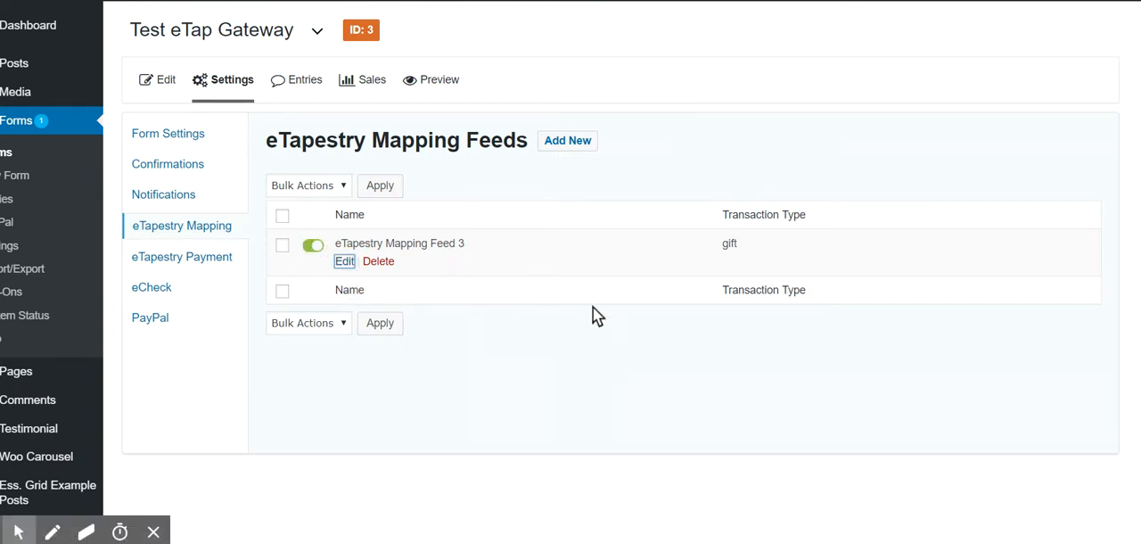
mouse_move(553, 319)
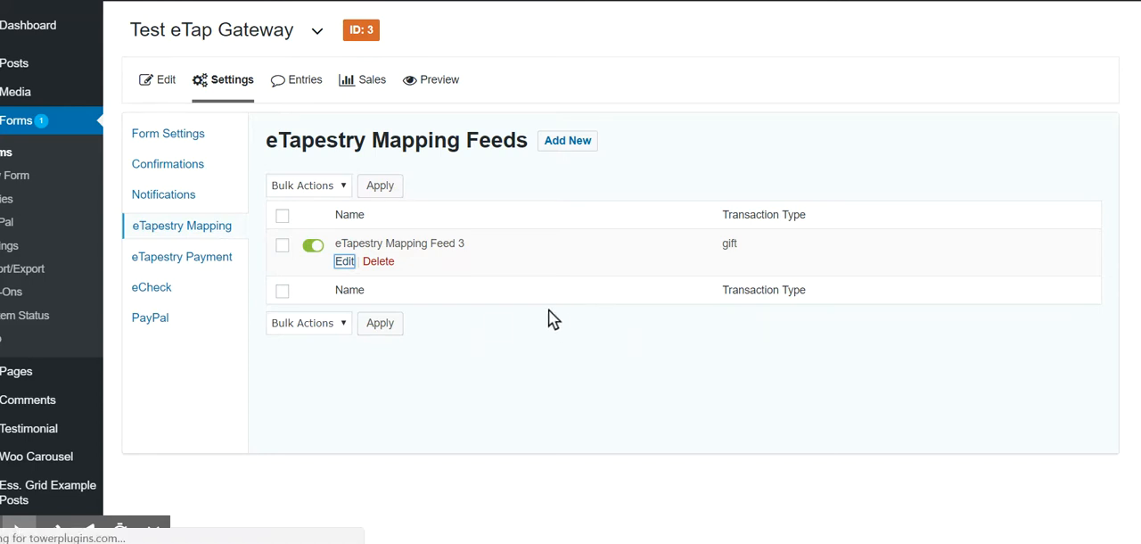
click(344, 260)
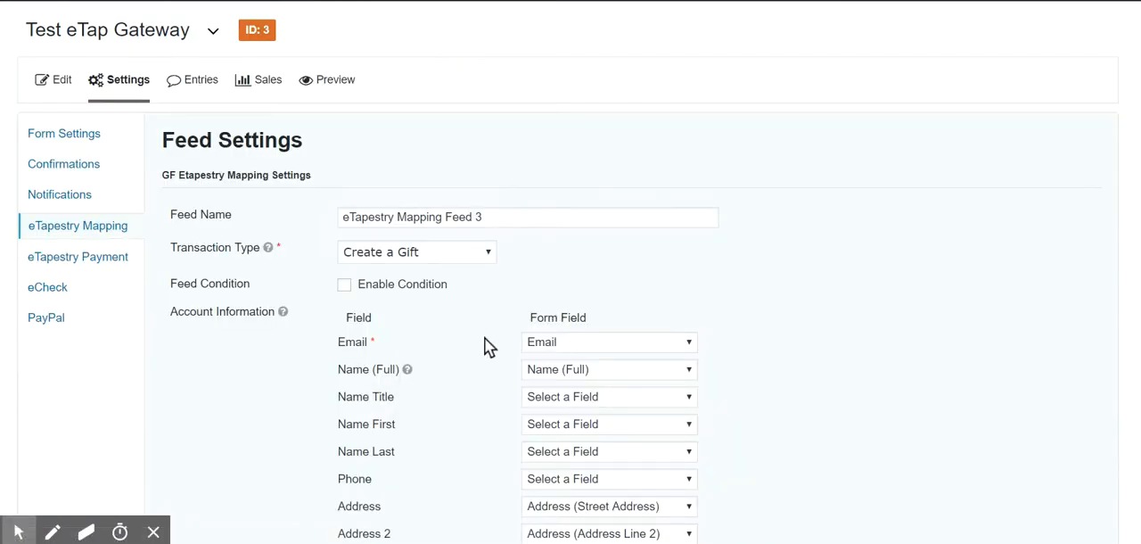
mouse_move(516, 346)
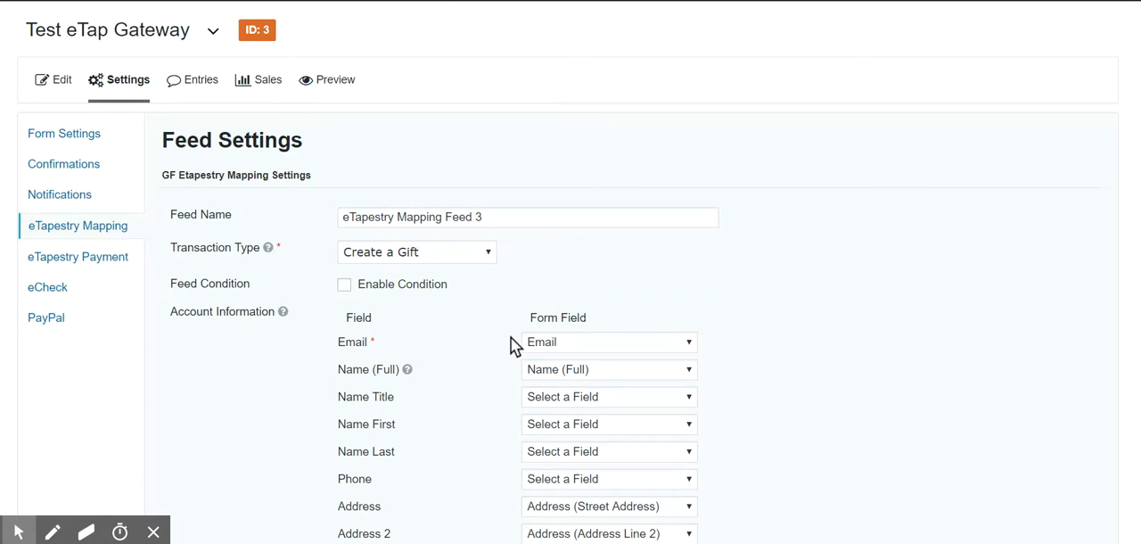
mouse_move(456, 375)
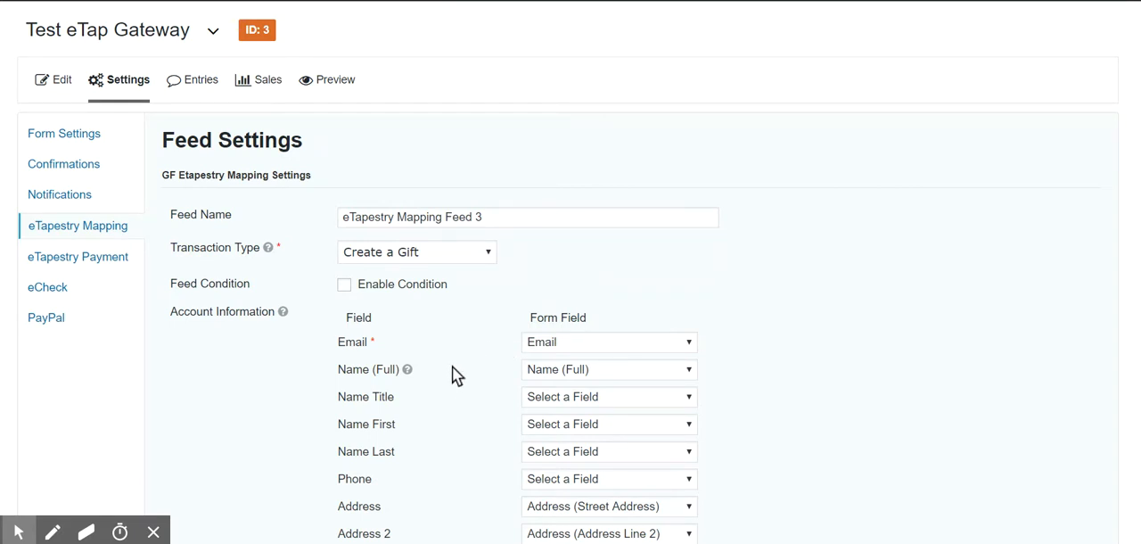
mouse_move(471, 346)
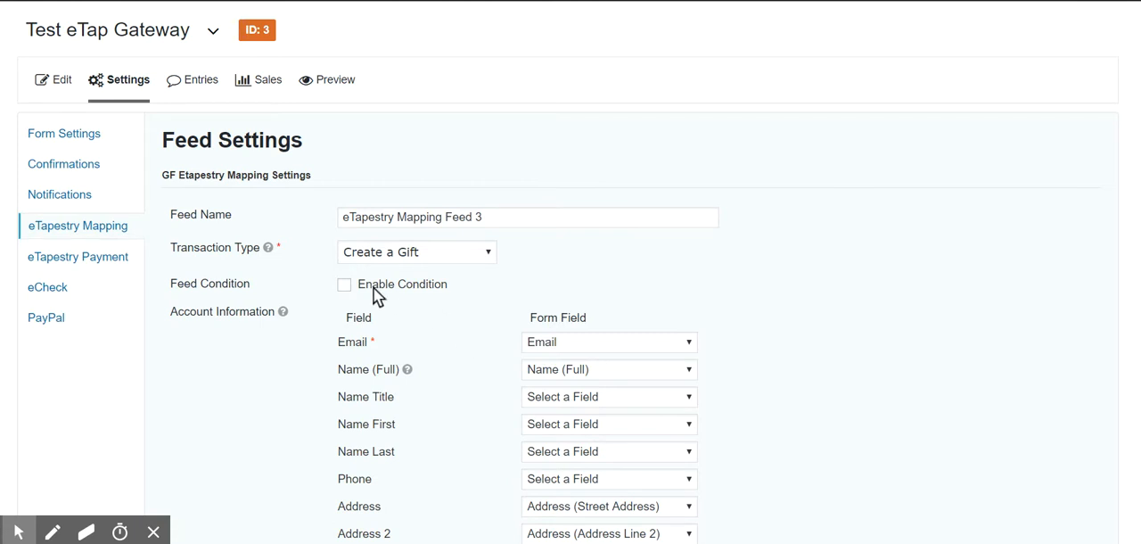
mouse_move(78, 257)
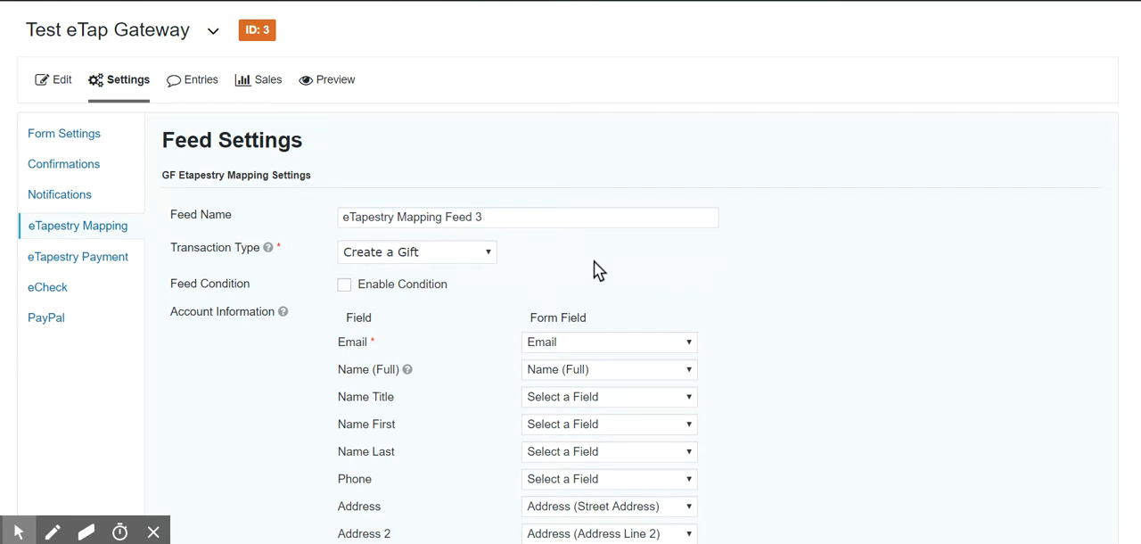
mouse_move(630, 260)
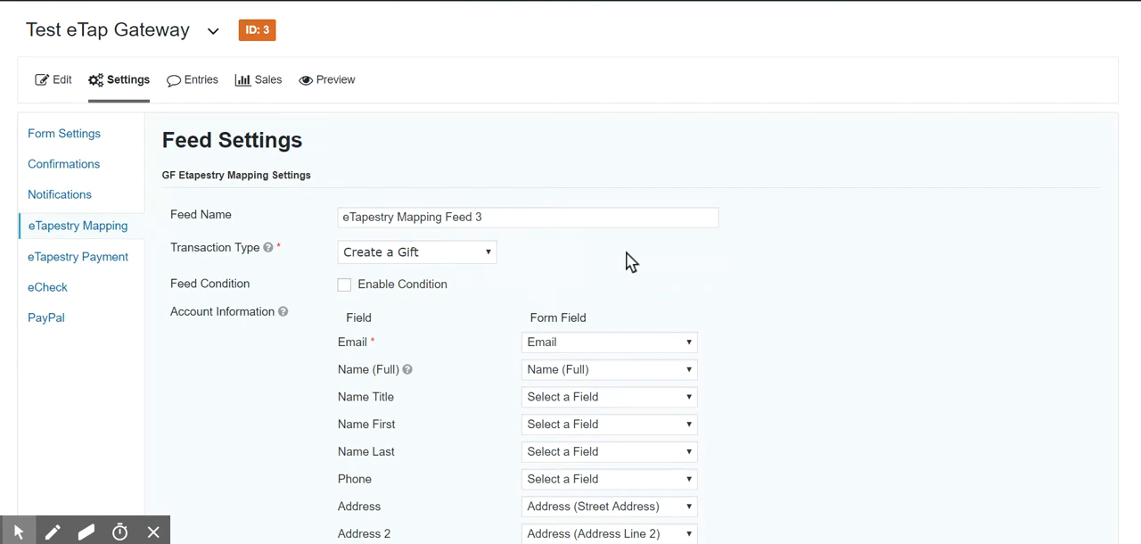
click(415, 252)
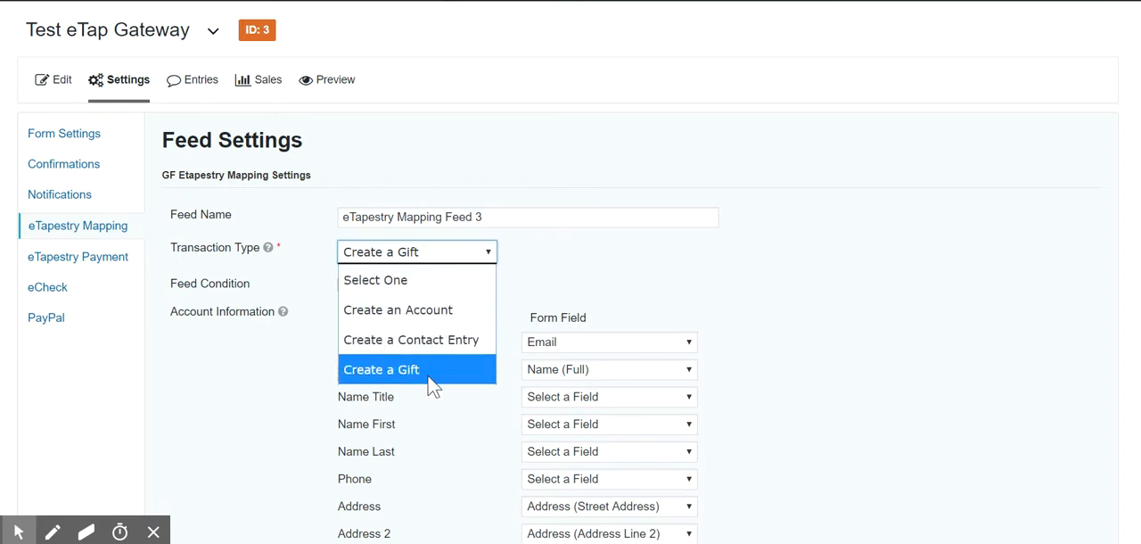
click(382, 369)
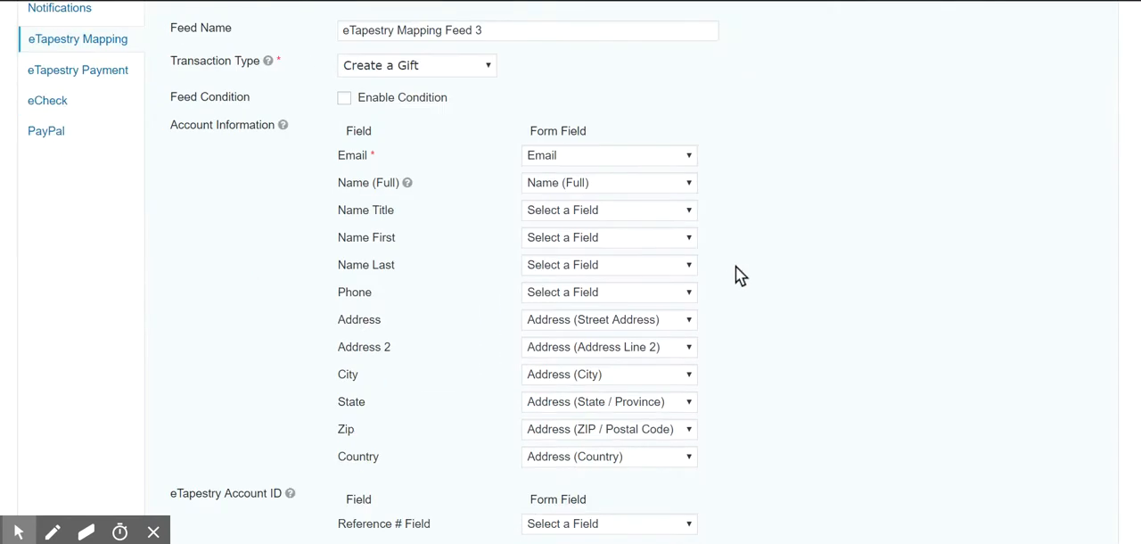
mouse_move(556, 410)
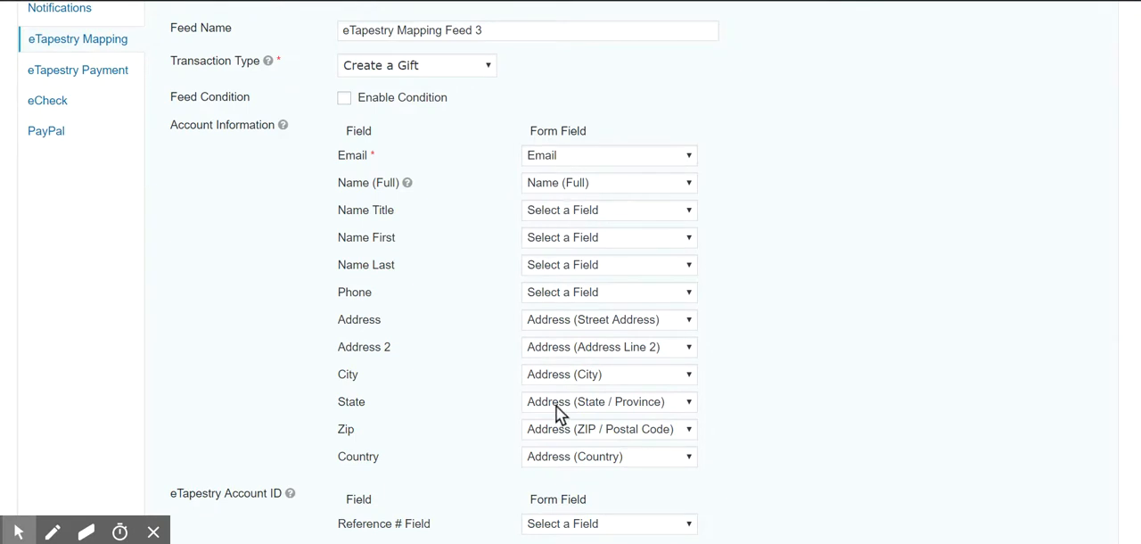
mouse_move(549, 407)
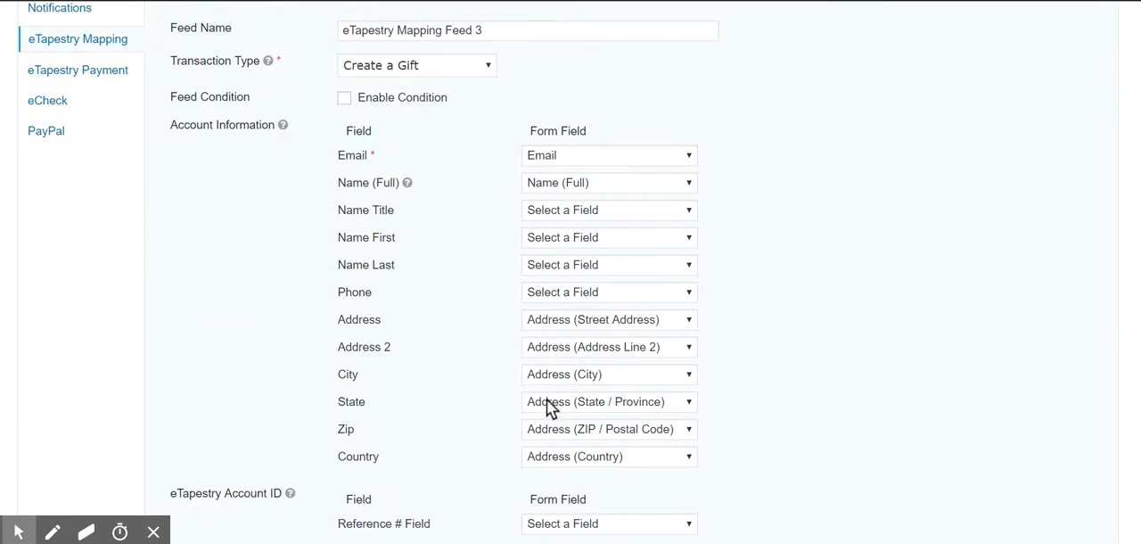
mouse_move(545, 175)
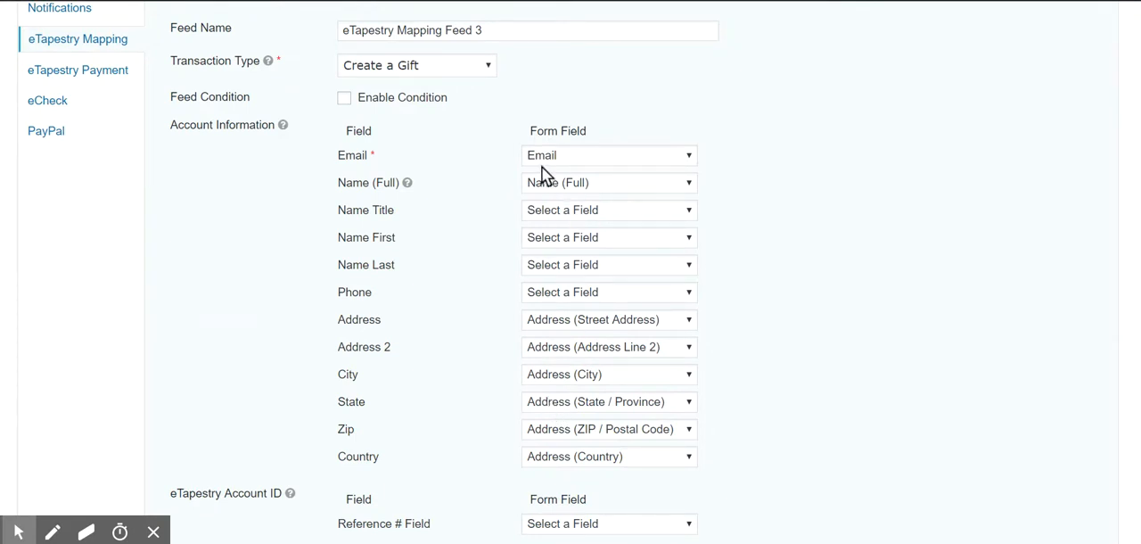
mouse_move(584, 459)
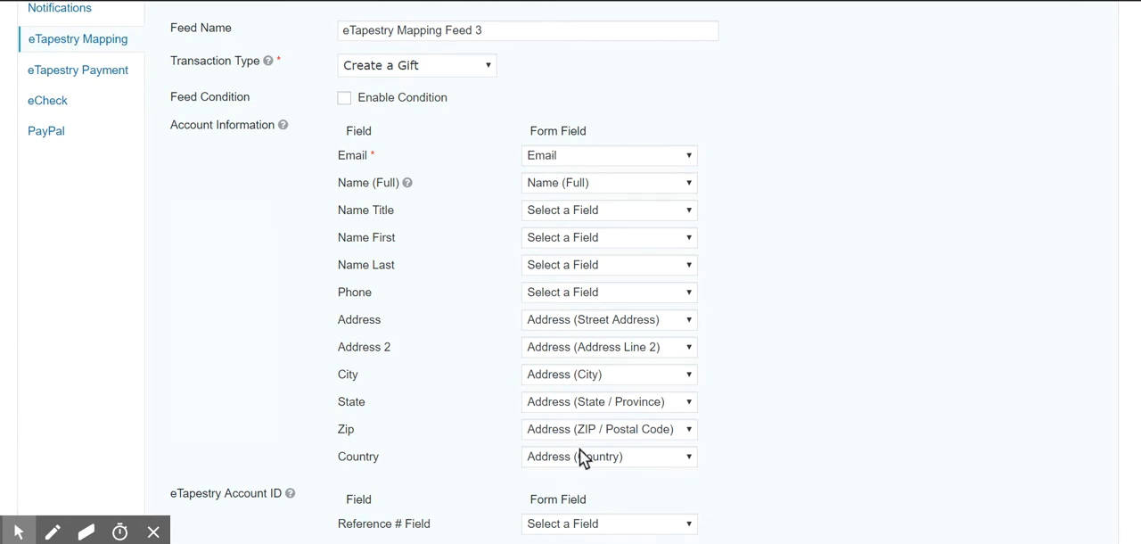
mouse_move(275, 282)
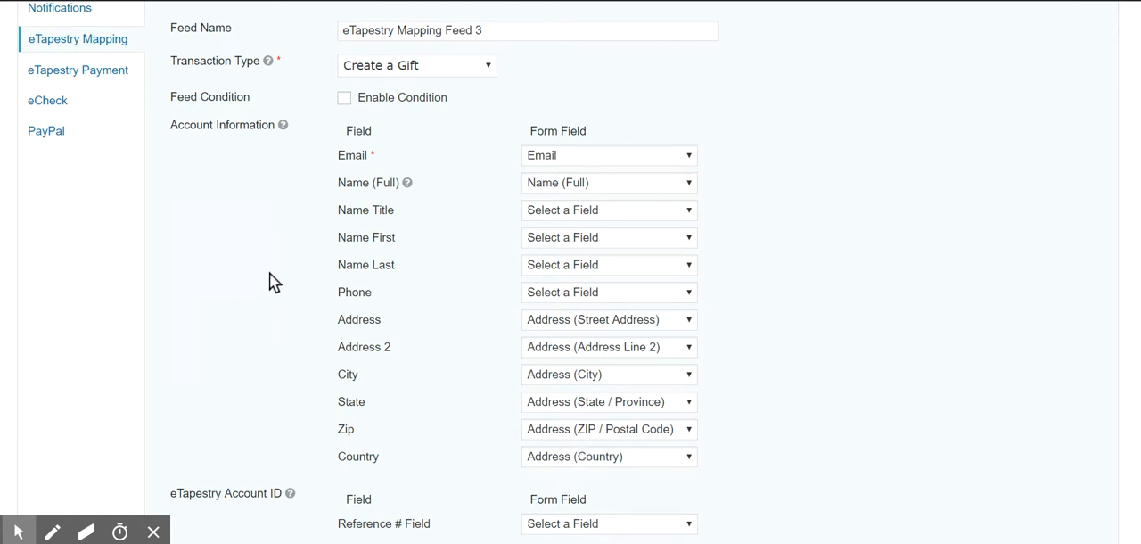
mouse_move(241, 303)
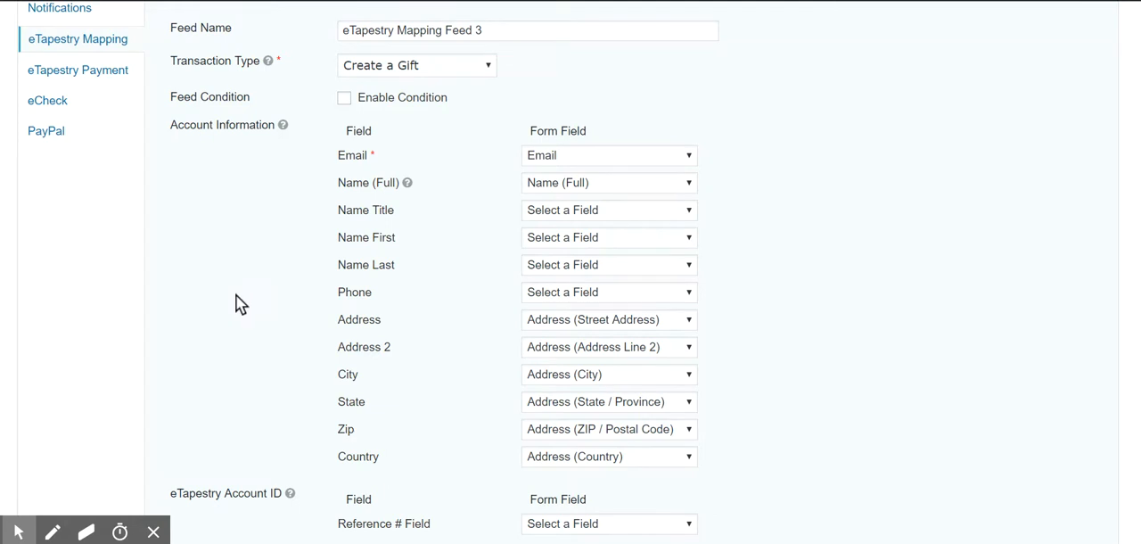
scroll(down, 3)
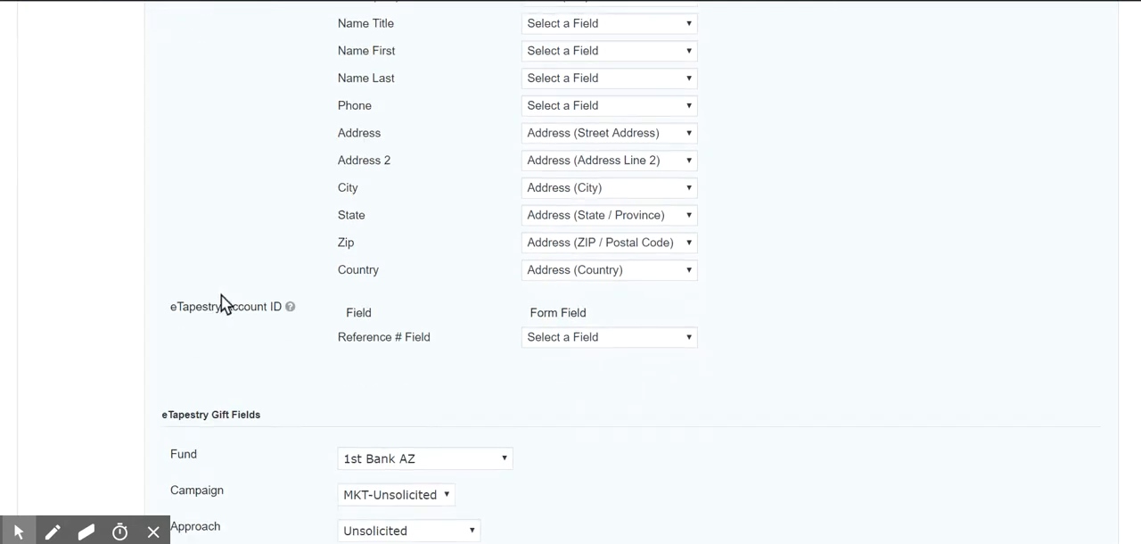
mouse_move(266, 360)
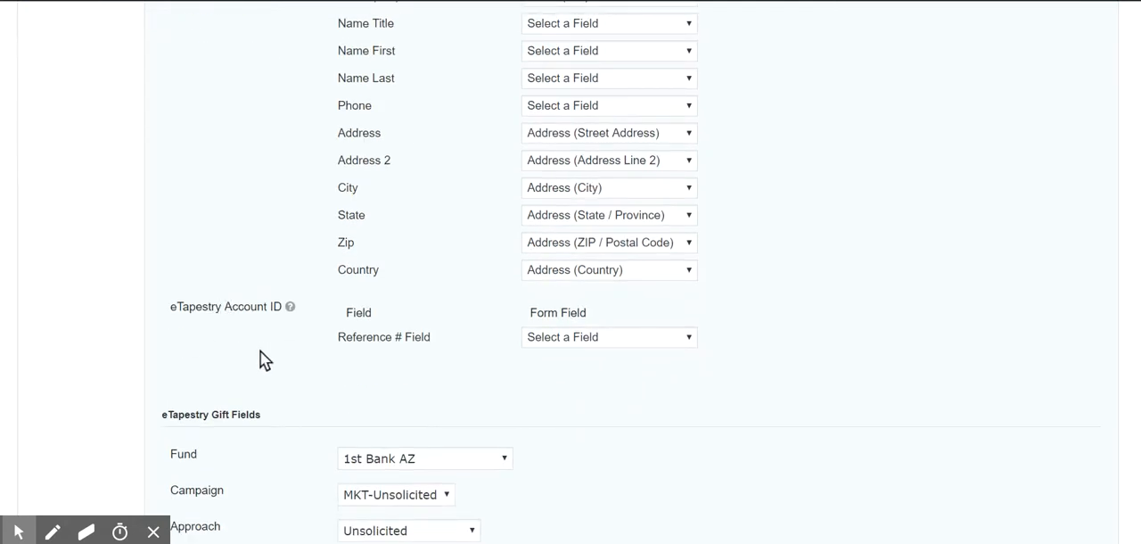
mouse_move(338, 403)
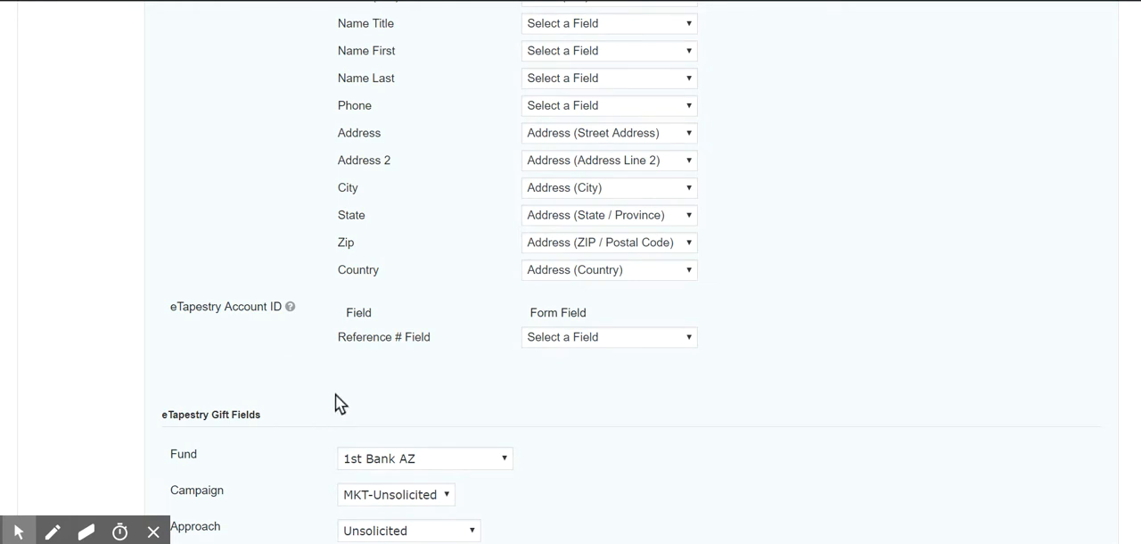
mouse_move(346, 394)
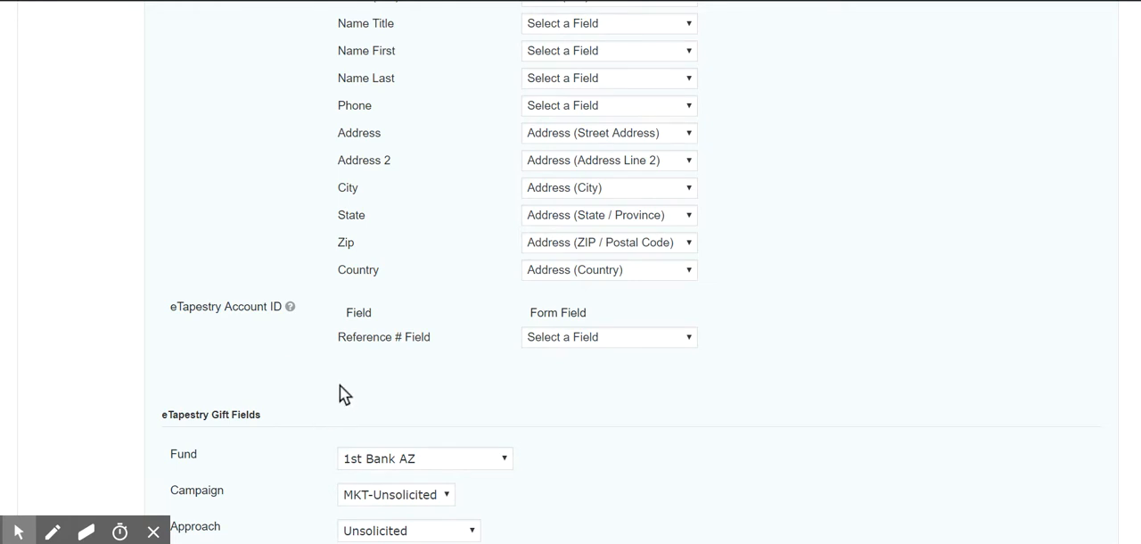
mouse_move(357, 346)
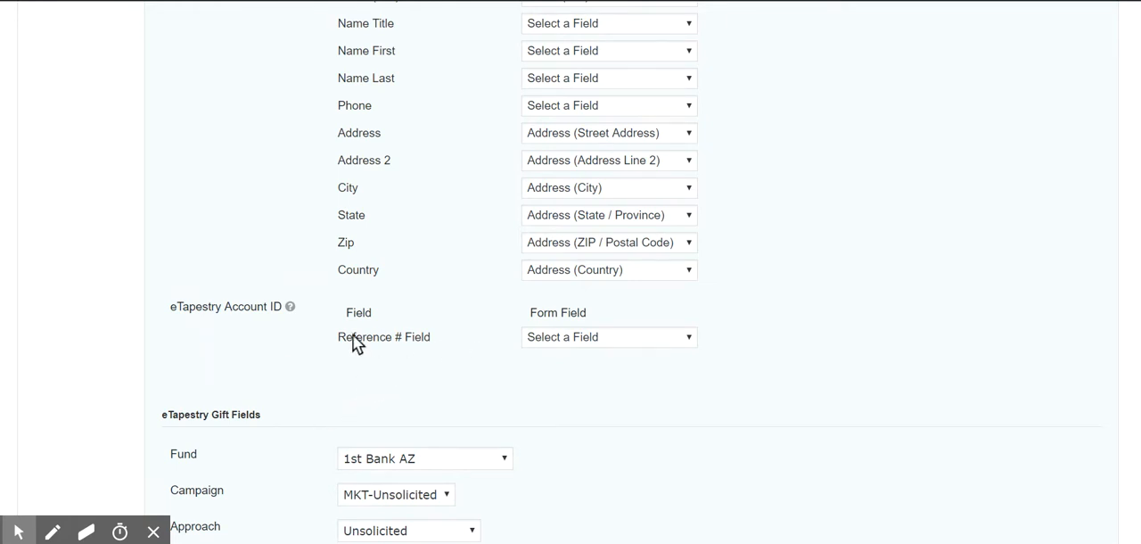
mouse_move(610, 342)
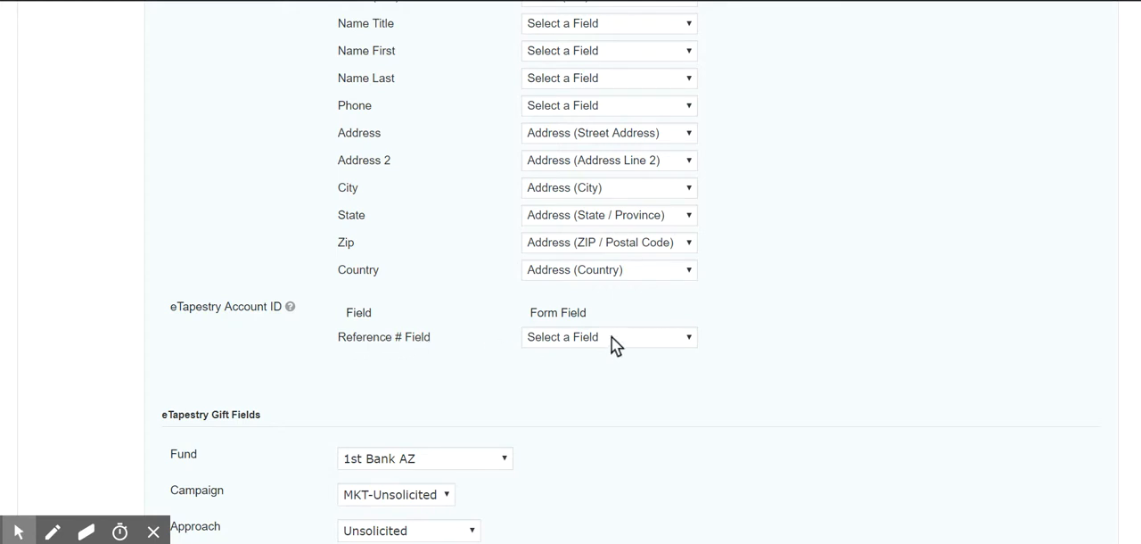
scroll(down, 3)
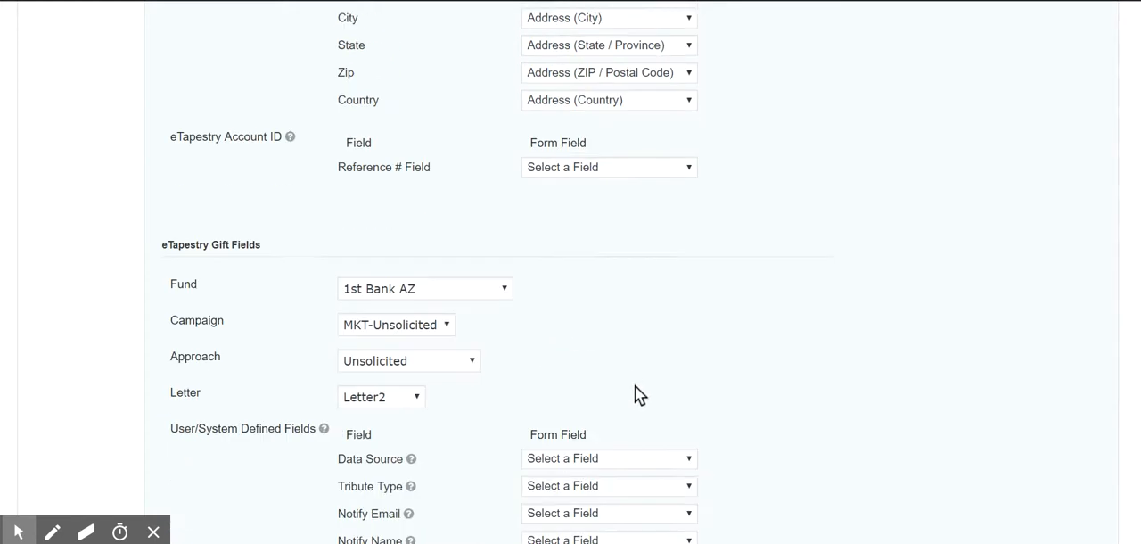
scroll(down, 3)
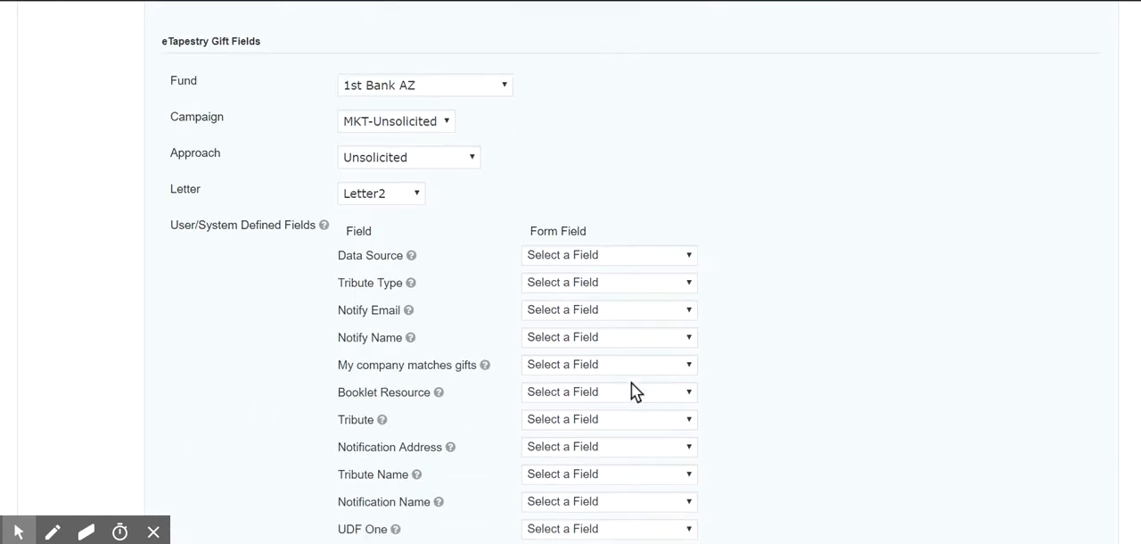
mouse_move(339, 118)
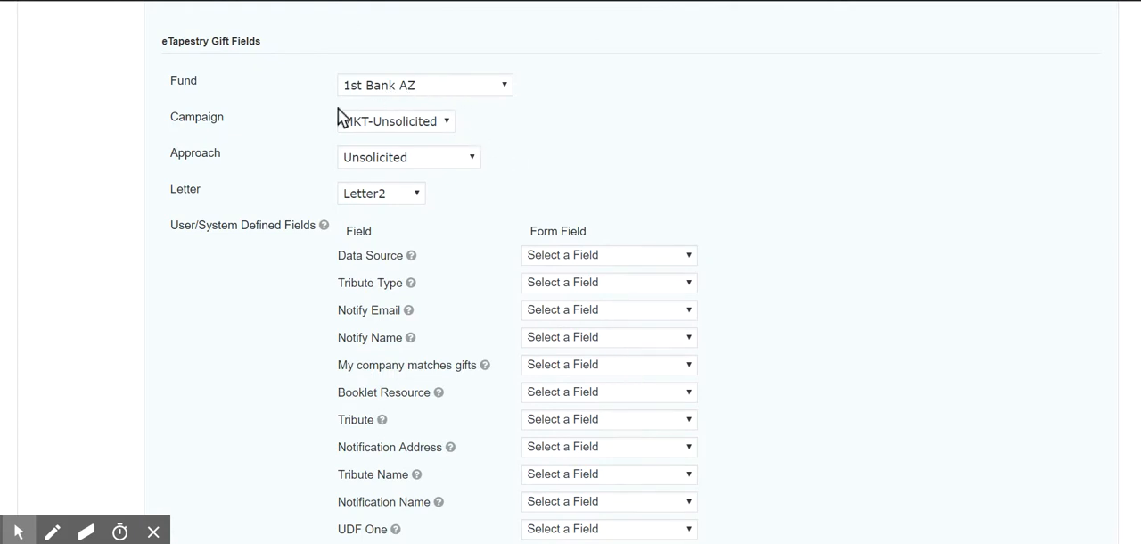
mouse_move(401, 97)
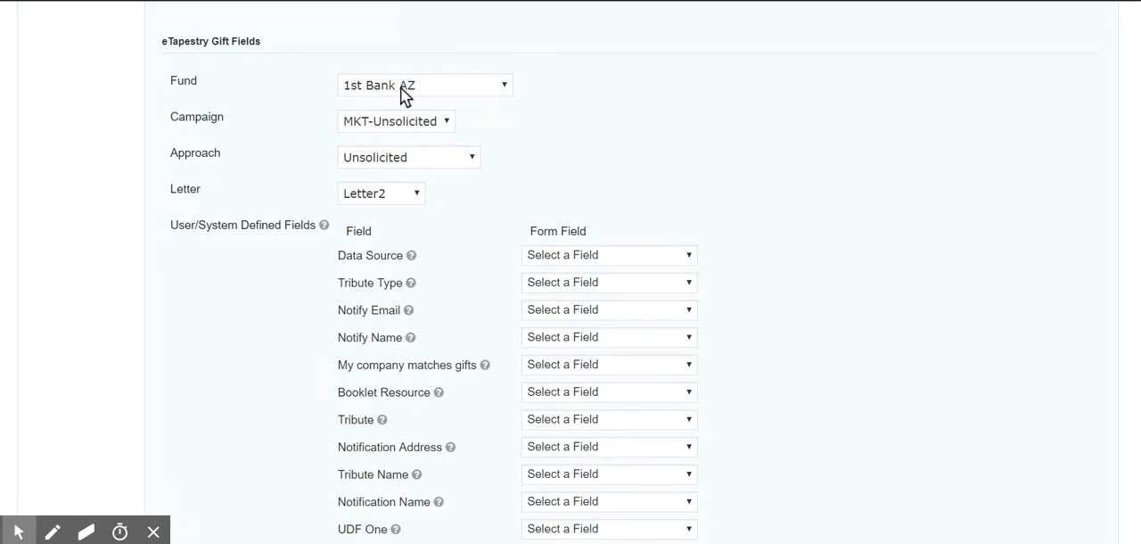
mouse_move(399, 210)
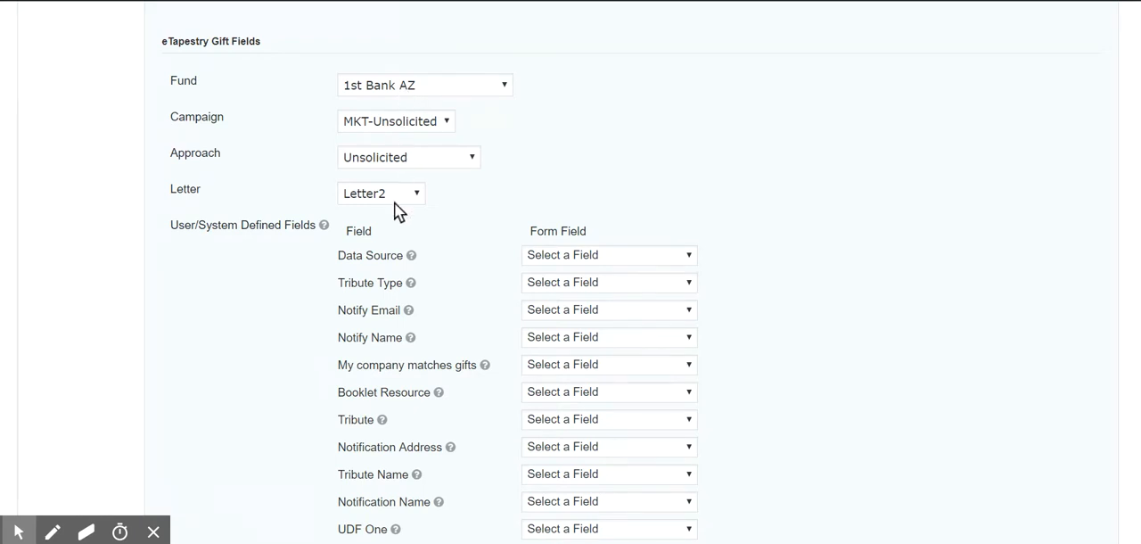
mouse_move(406, 193)
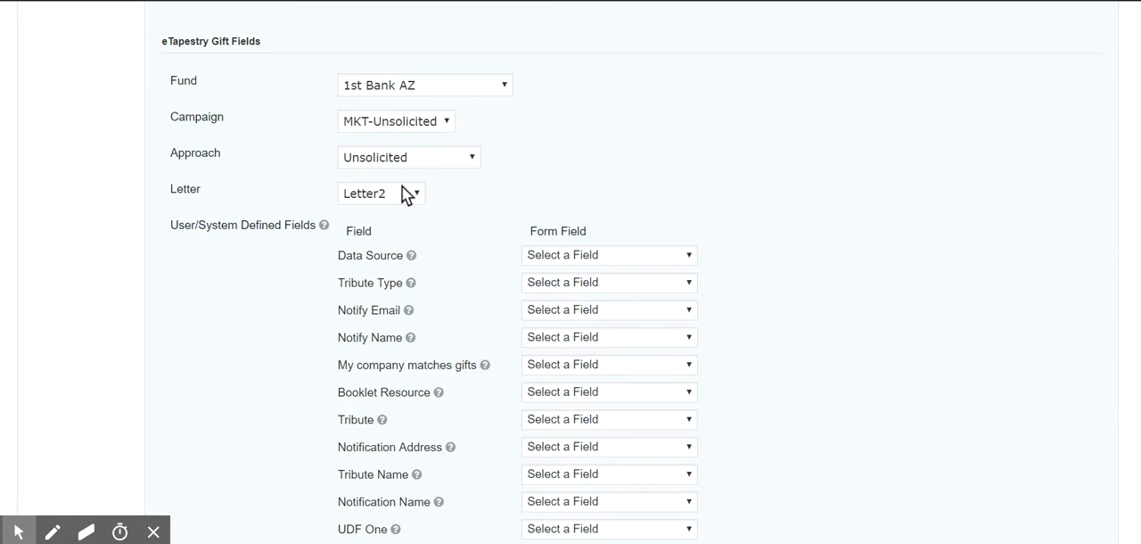
mouse_move(510, 100)
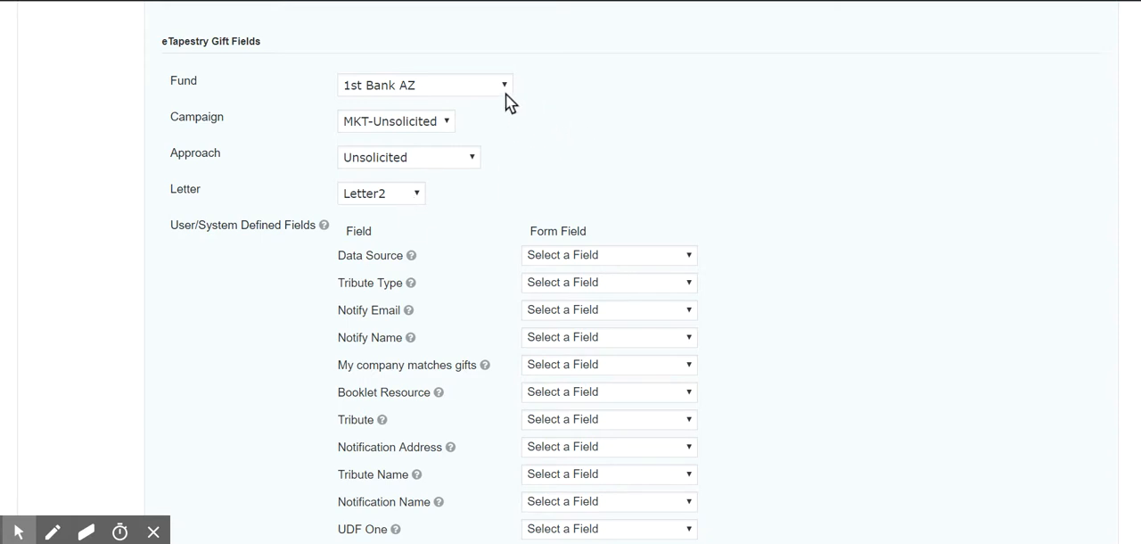
mouse_move(481, 93)
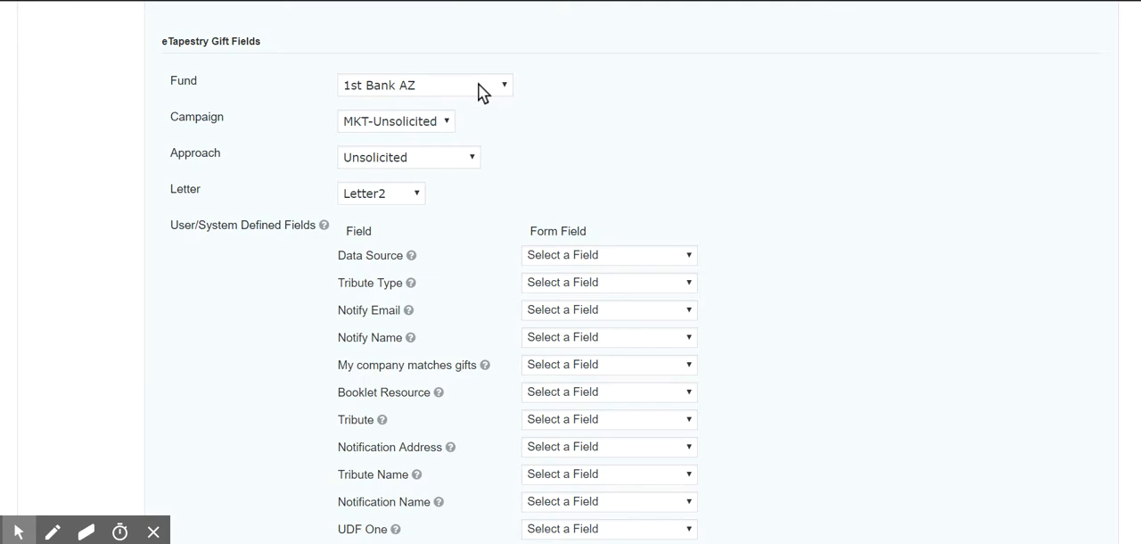
mouse_move(670, 158)
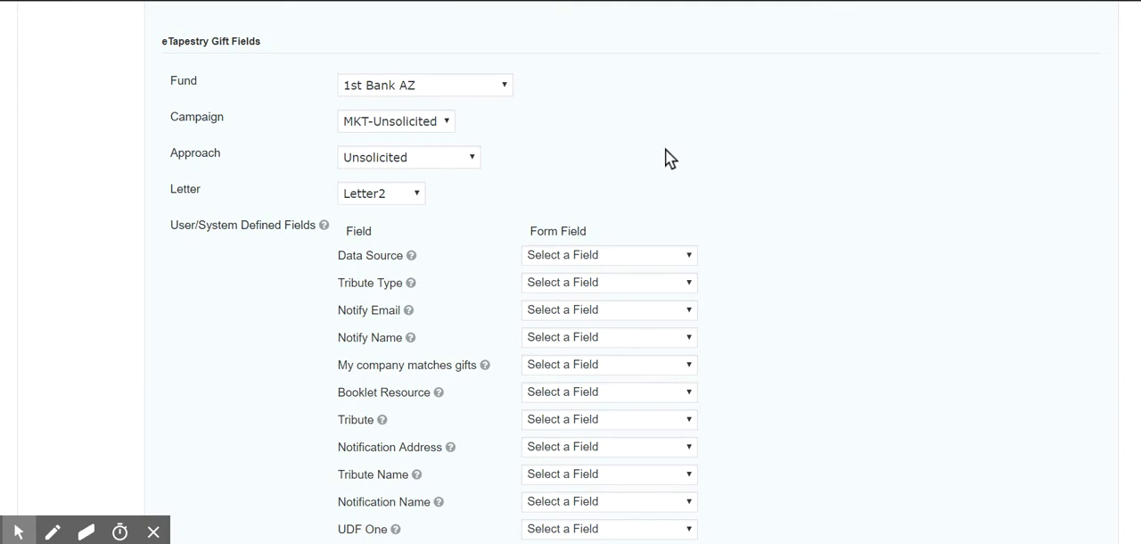
mouse_move(660, 171)
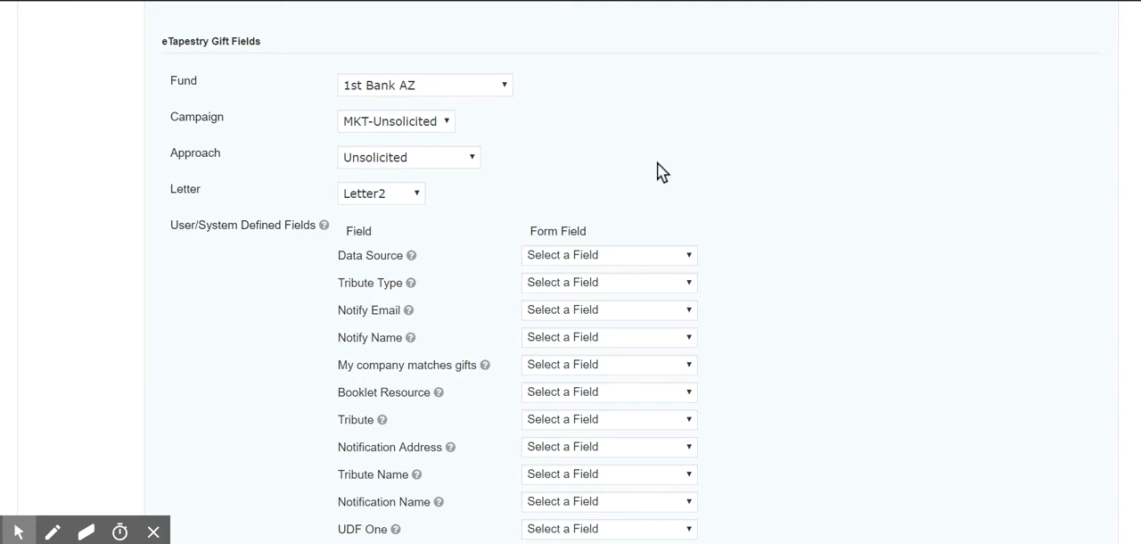
mouse_move(567, 142)
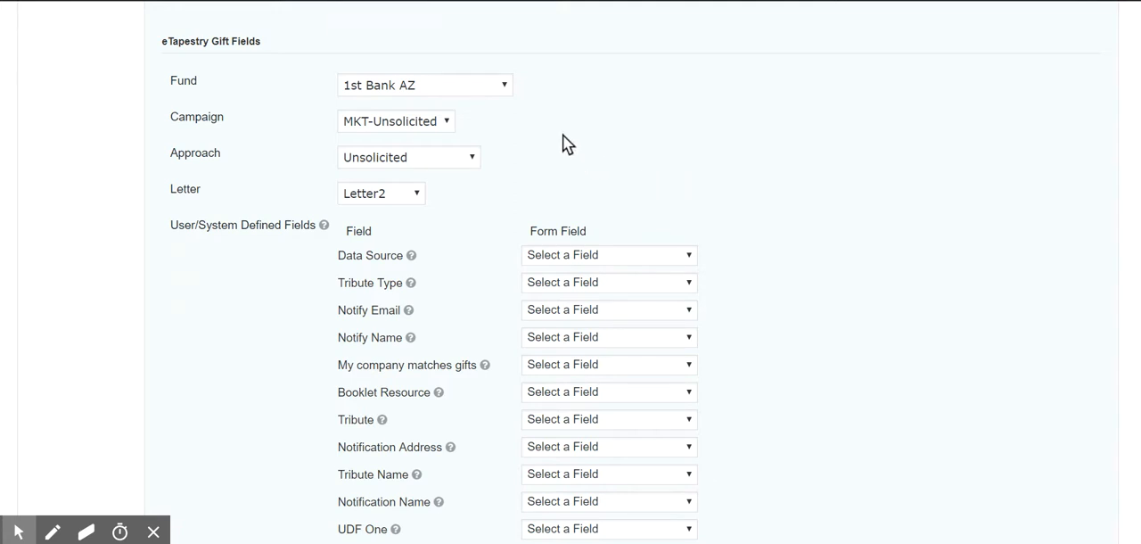
mouse_move(492, 96)
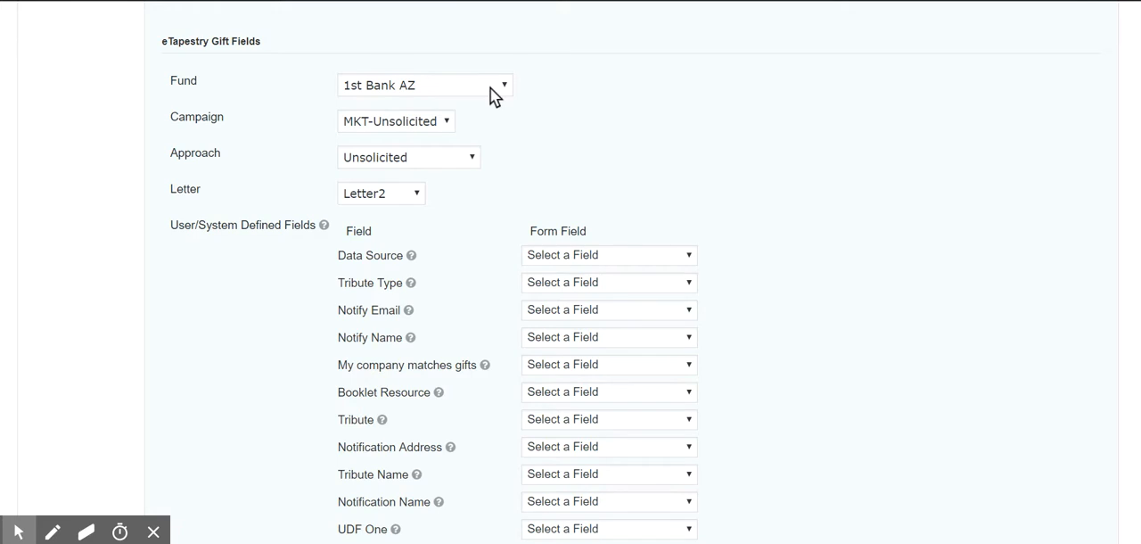
scroll(down, 3)
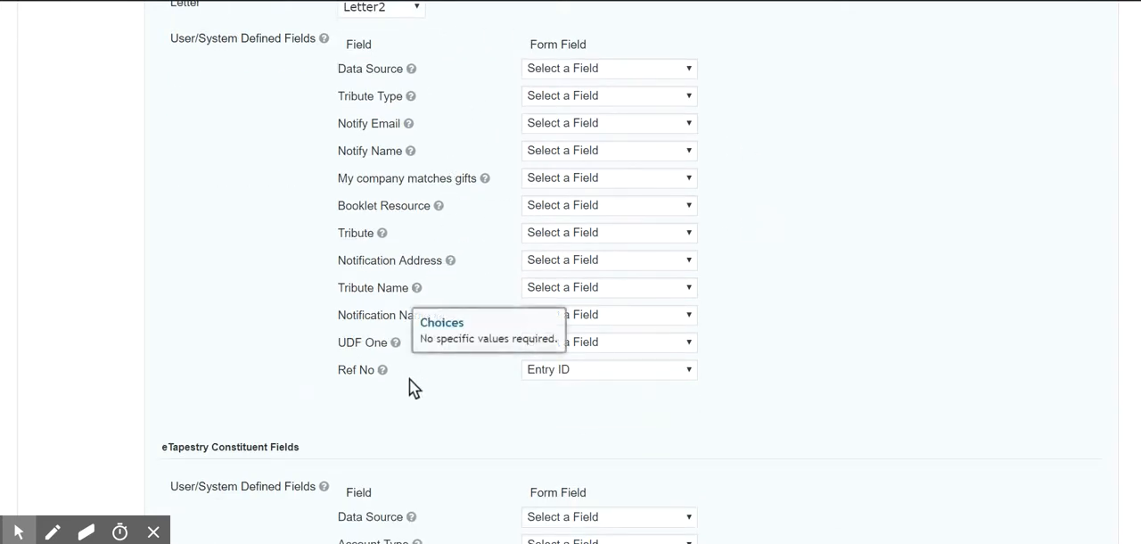
mouse_move(492, 330)
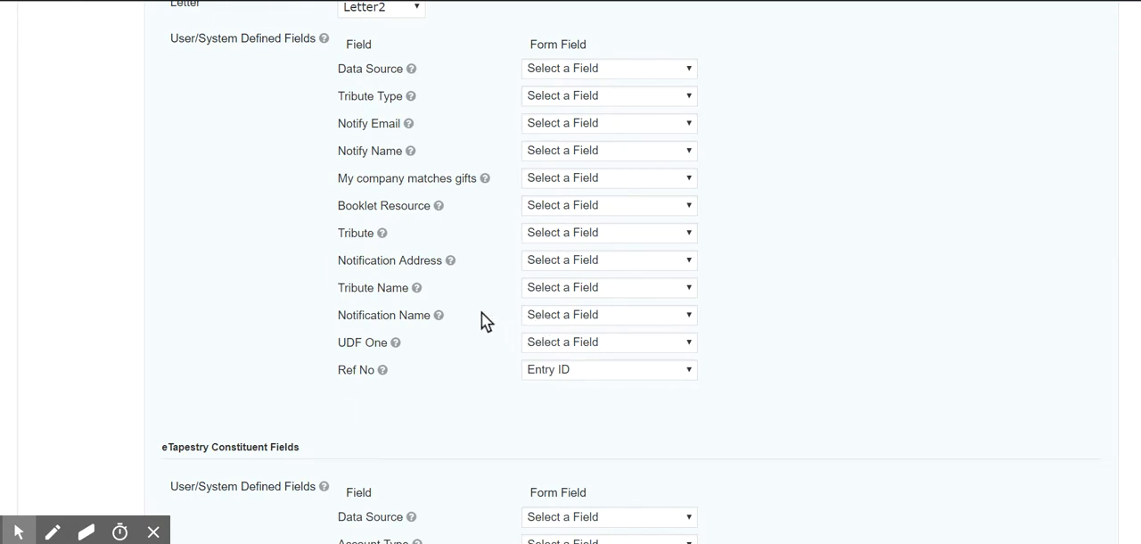
mouse_move(486, 305)
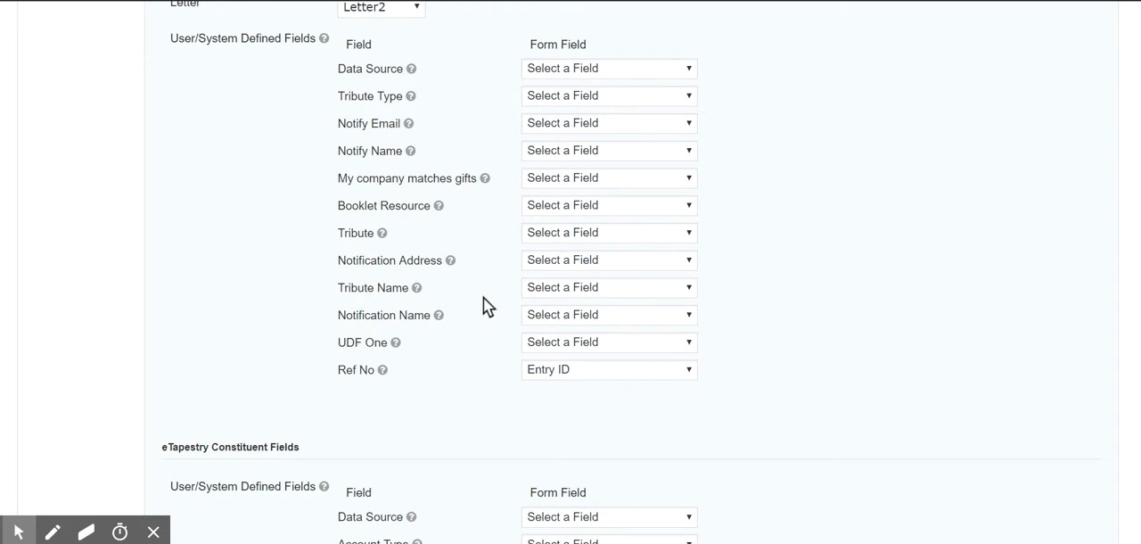
mouse_move(424, 383)
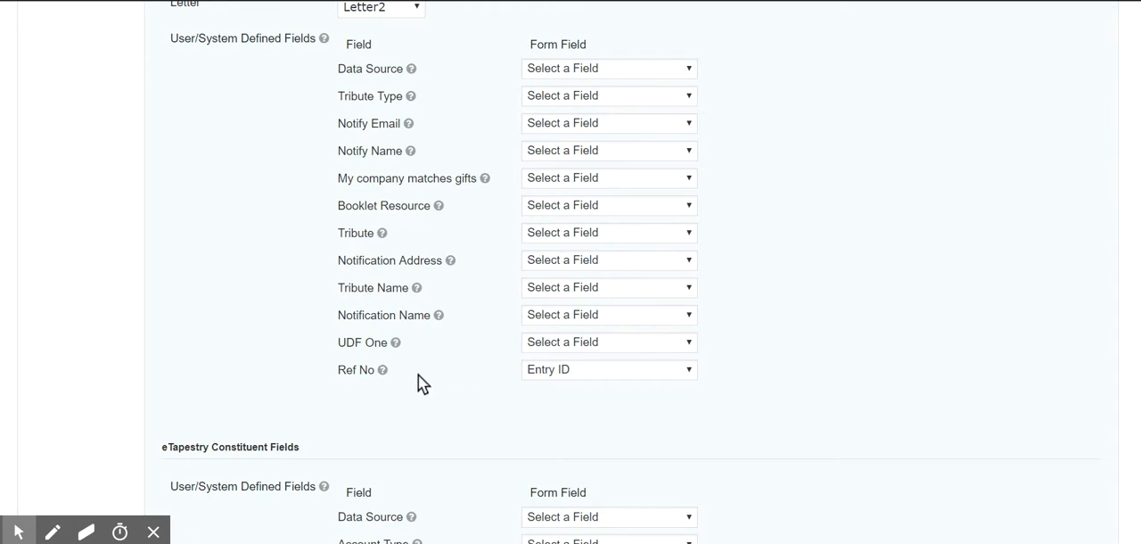
mouse_move(383, 371)
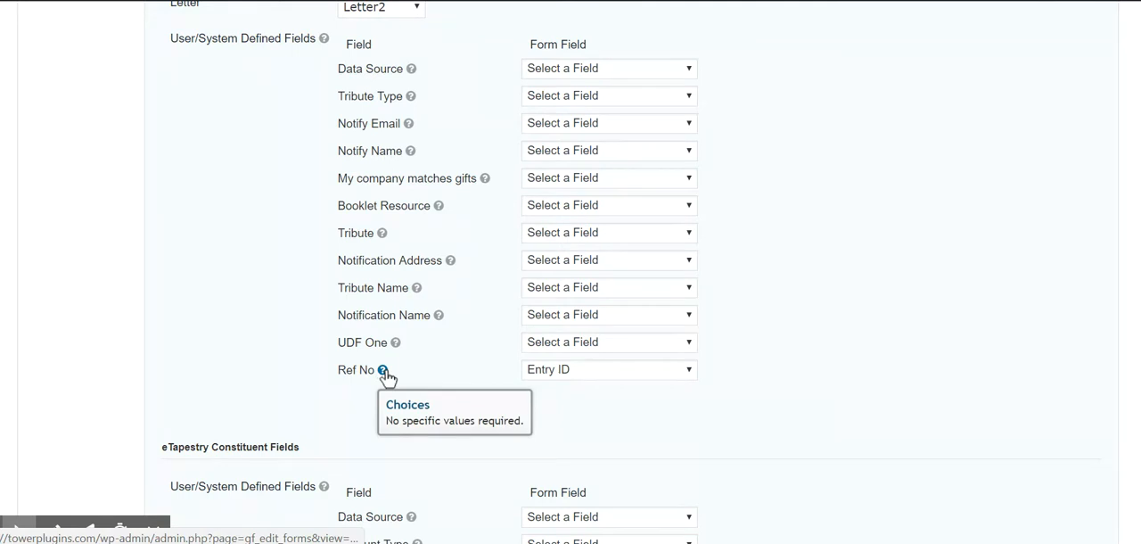
mouse_move(577, 374)
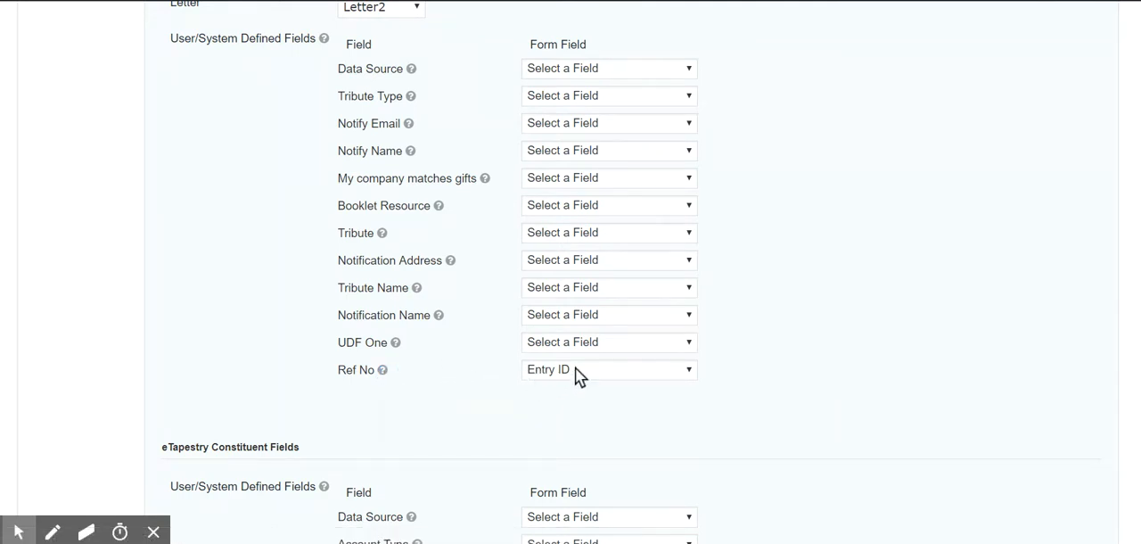
mouse_move(604, 373)
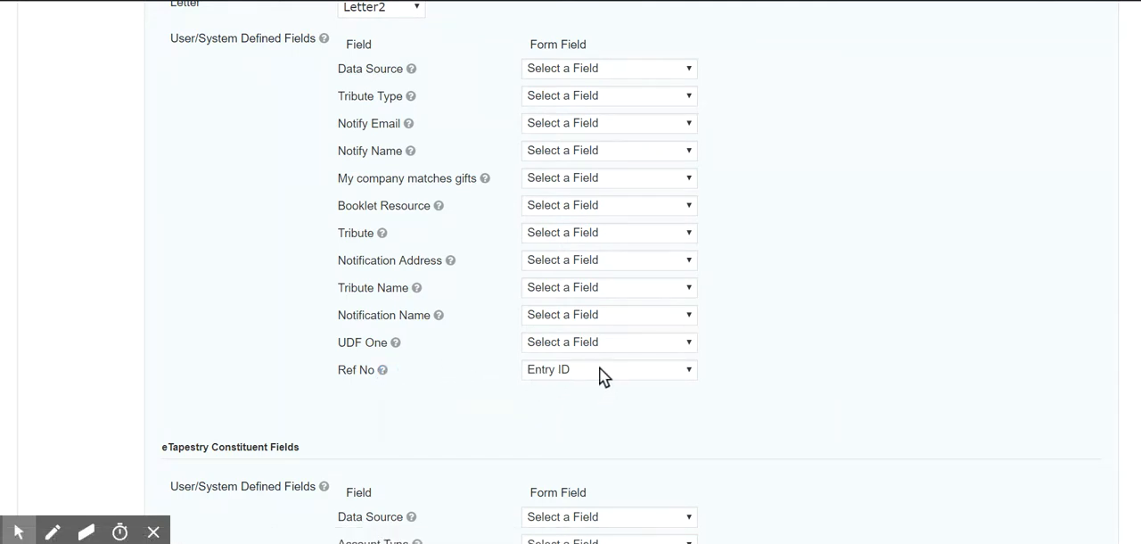
mouse_move(610, 381)
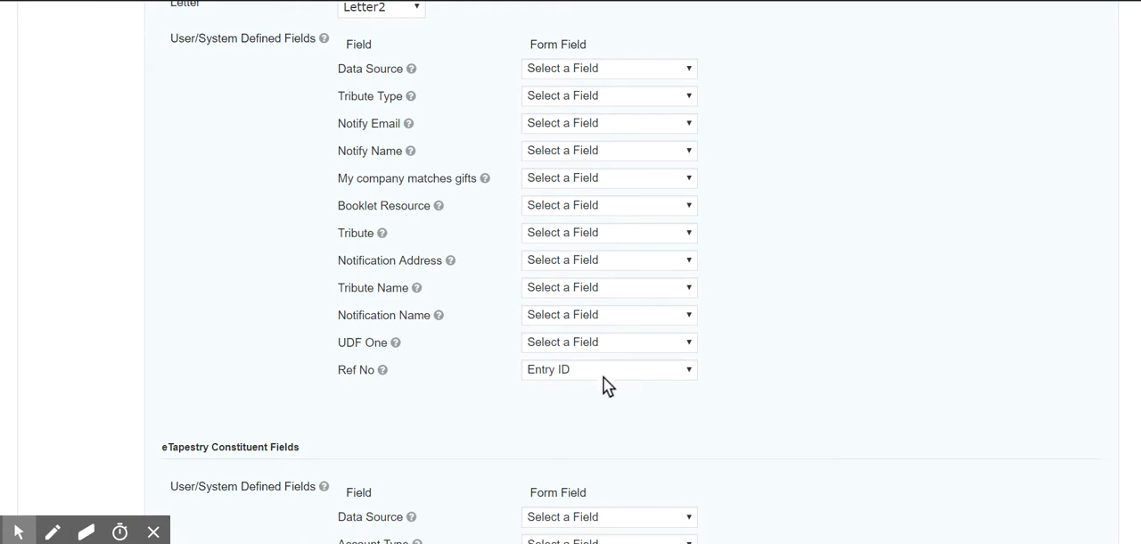
mouse_move(614, 381)
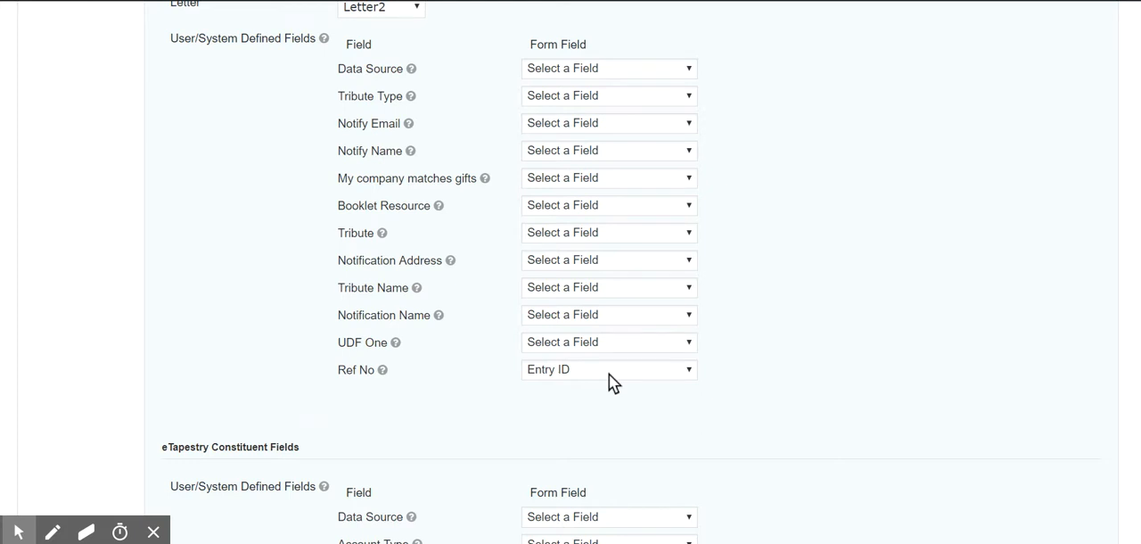
mouse_move(606, 383)
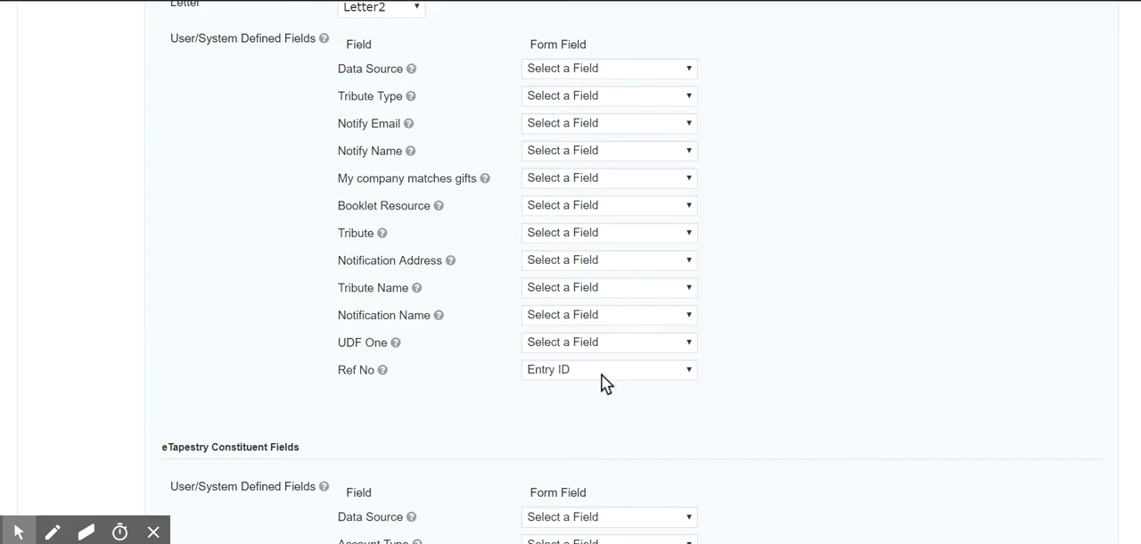
scroll(down, 3)
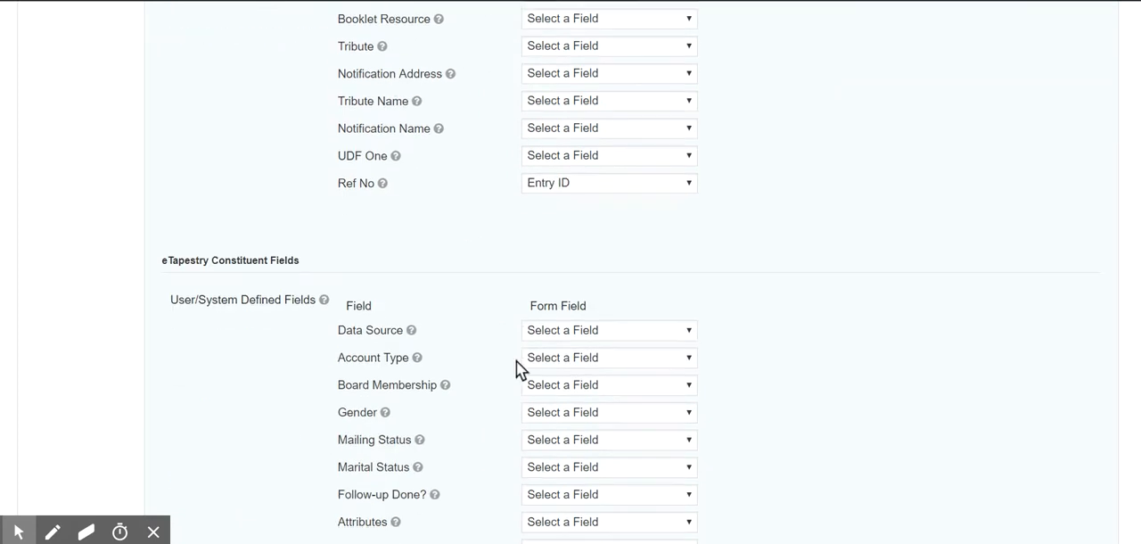
scroll(down, 3)
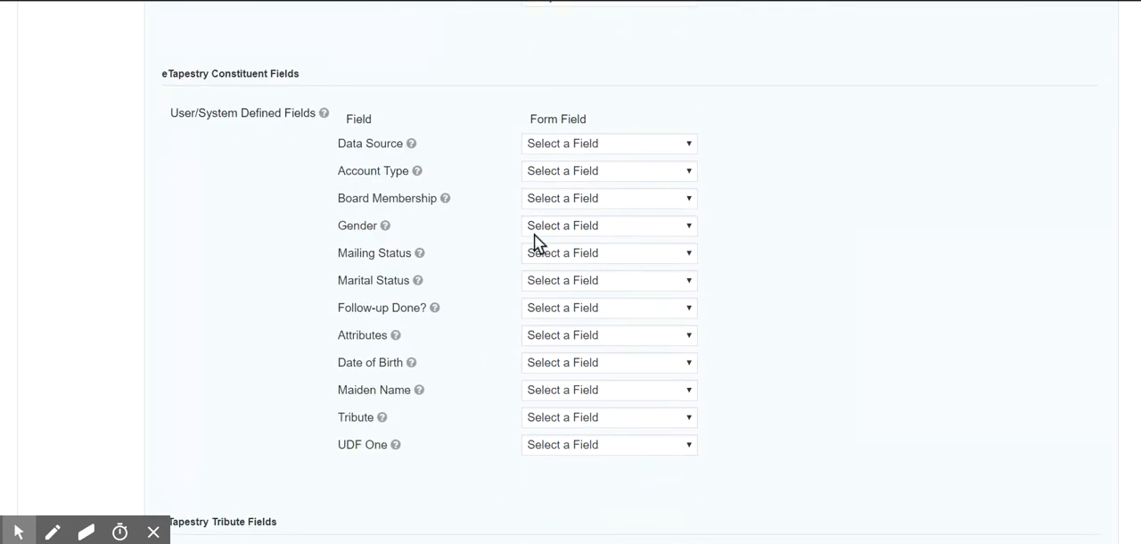
scroll(up, 3)
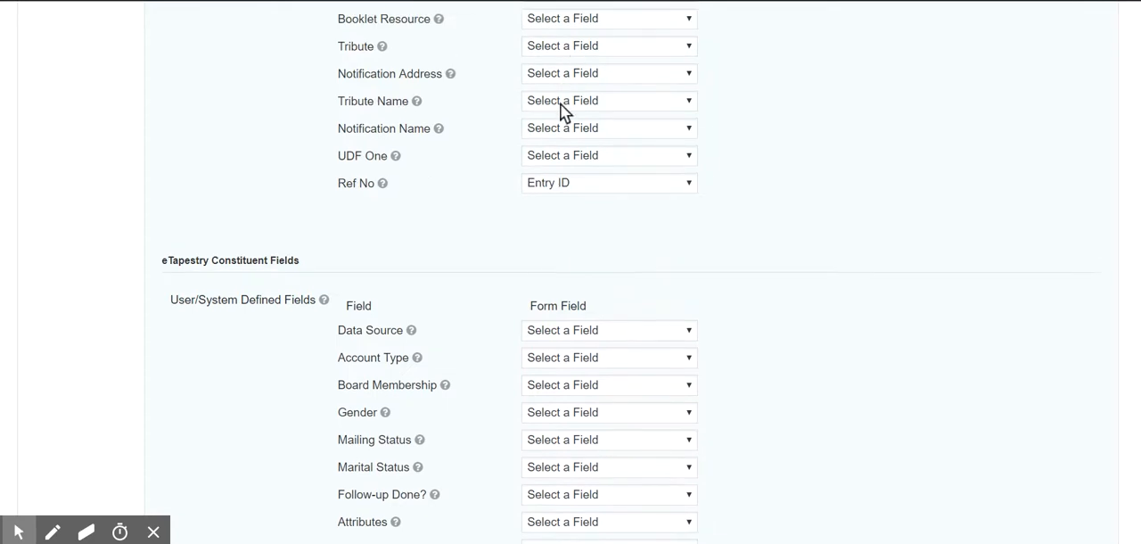
- Bring up Entry #601 of the Test eTap Gateway form to check its eTapestry values
scroll(up, 3)
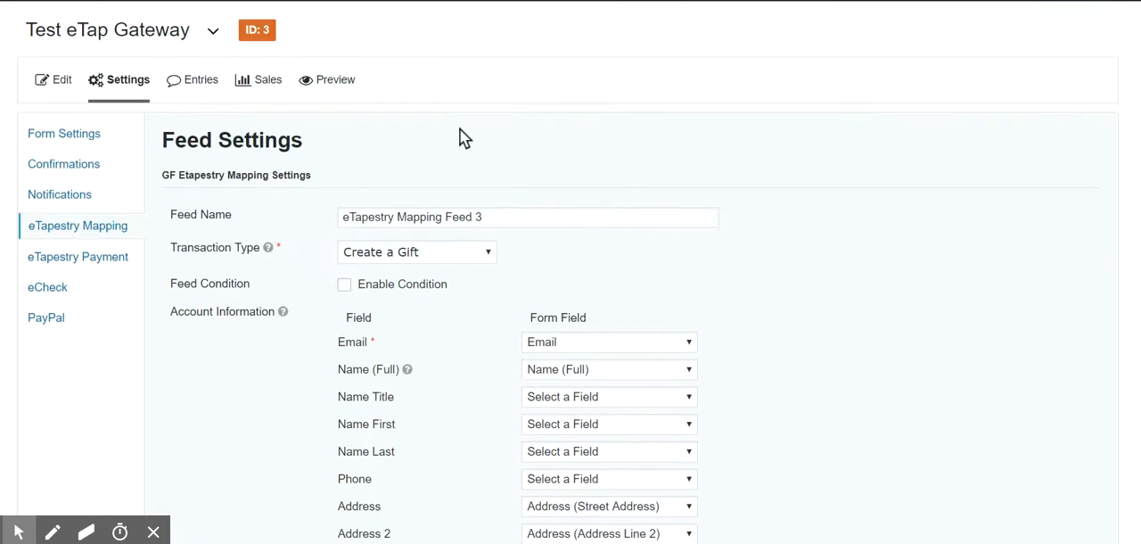
mouse_move(449, 152)
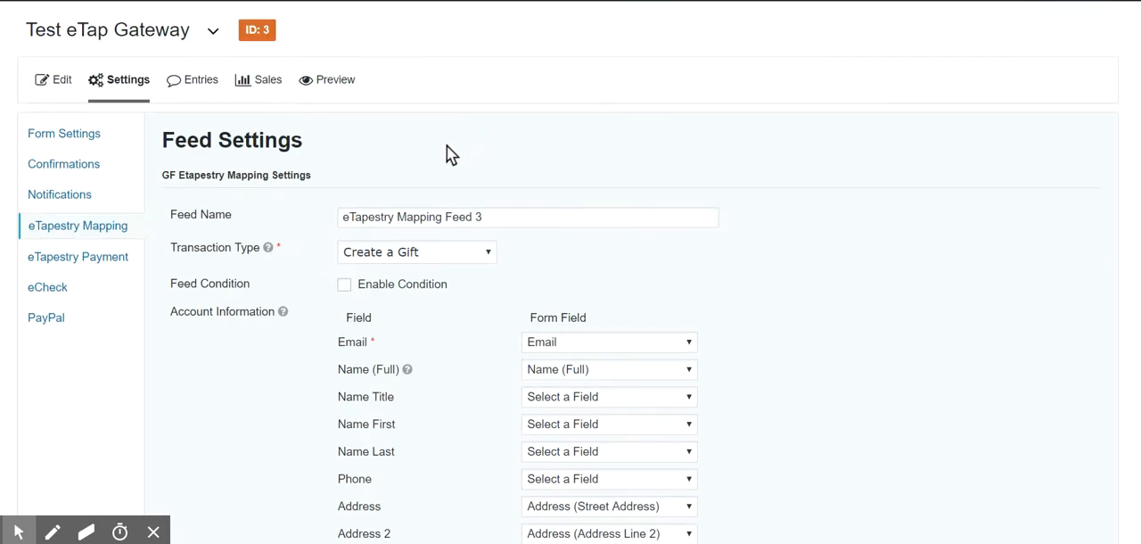
mouse_move(457, 142)
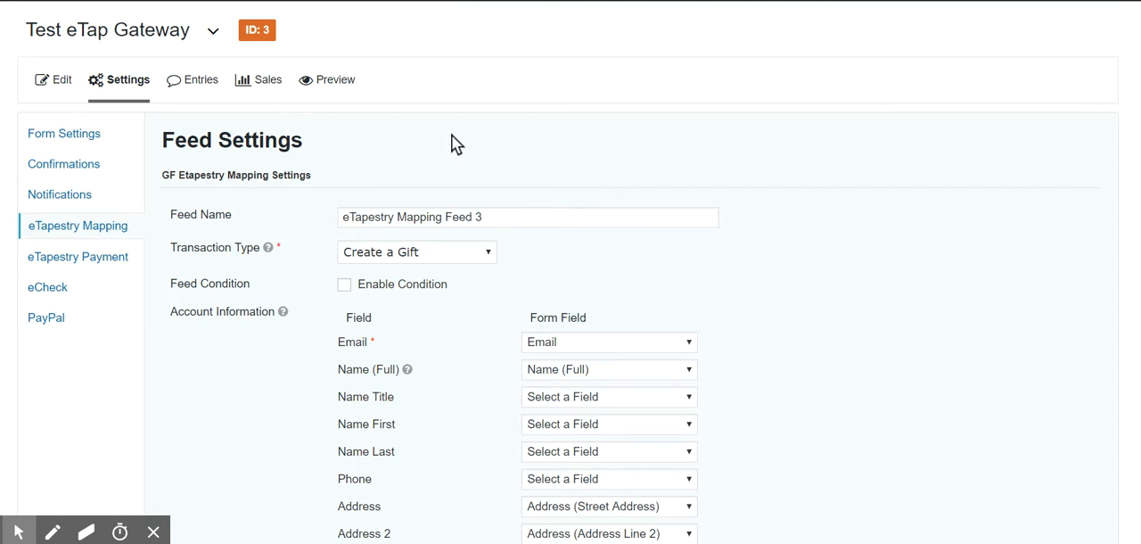
click(200, 78)
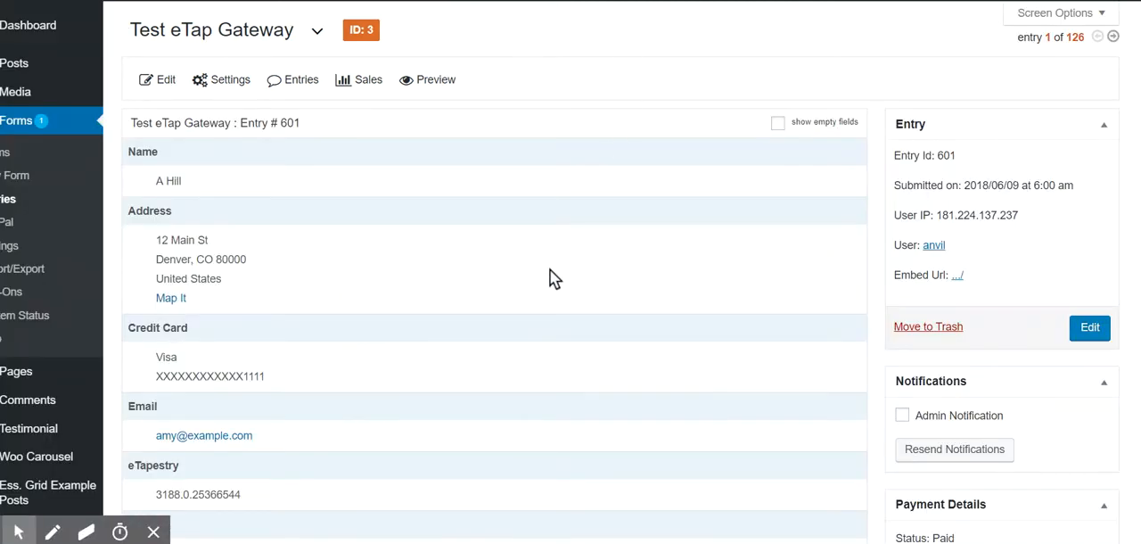
- Highlight the payment transaction ID and the eTapestry reference 3188.0.25366544 on Entry #601
scroll(down, 3)
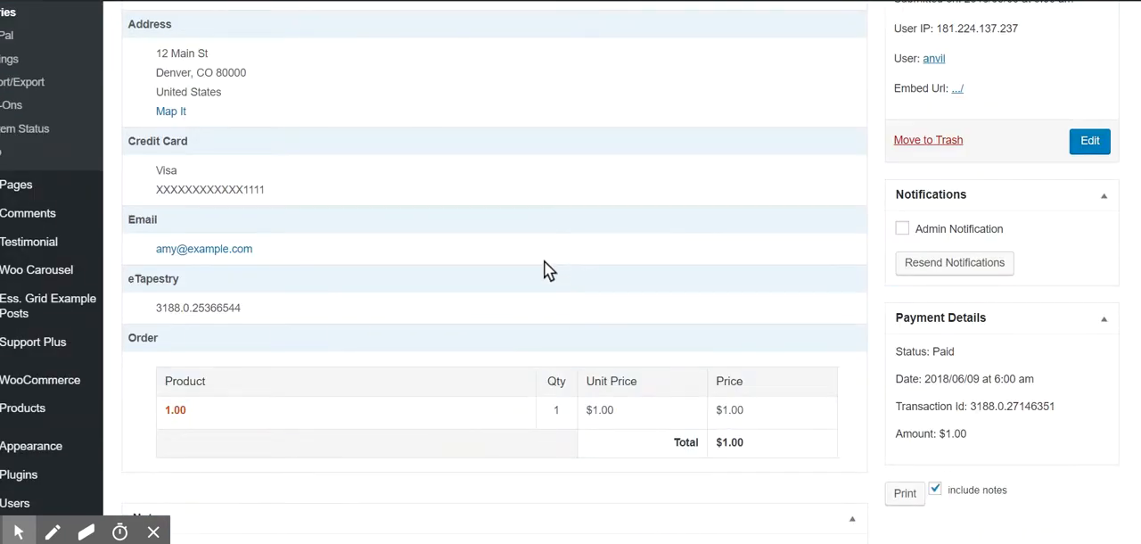
mouse_move(564, 275)
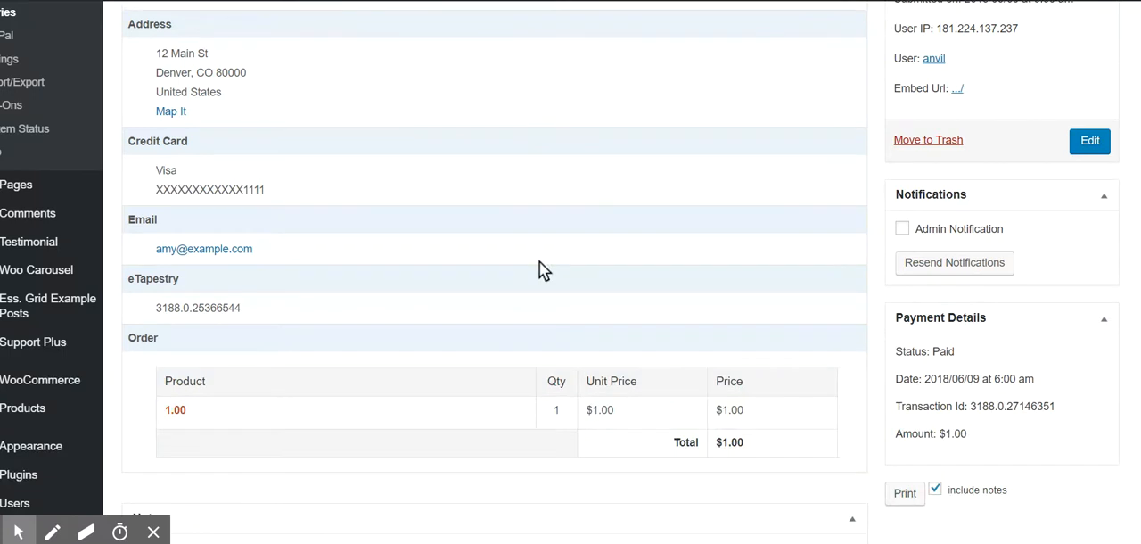
mouse_move(1056, 425)
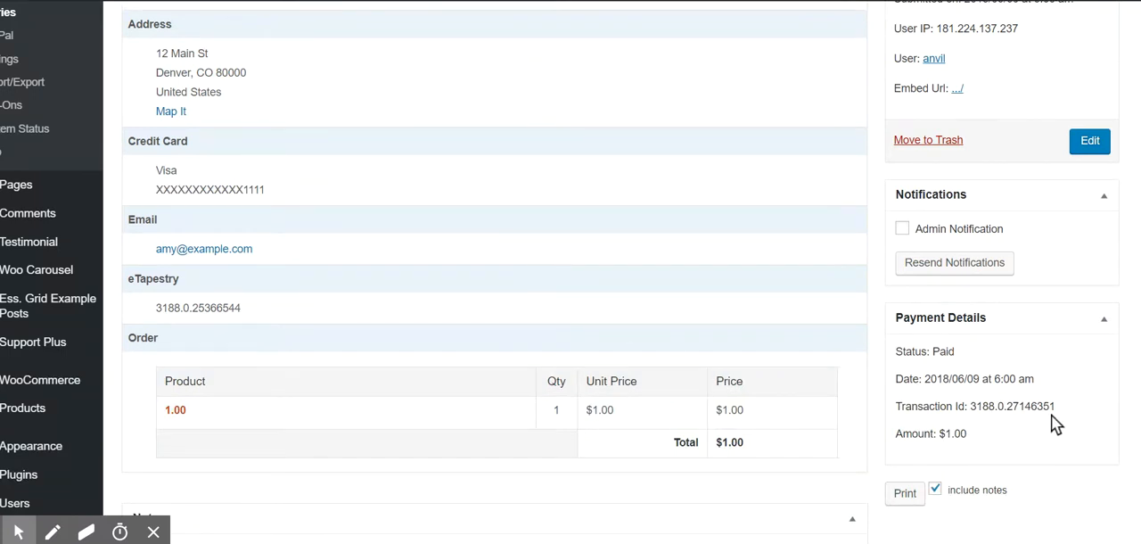
double_click(1012, 406)
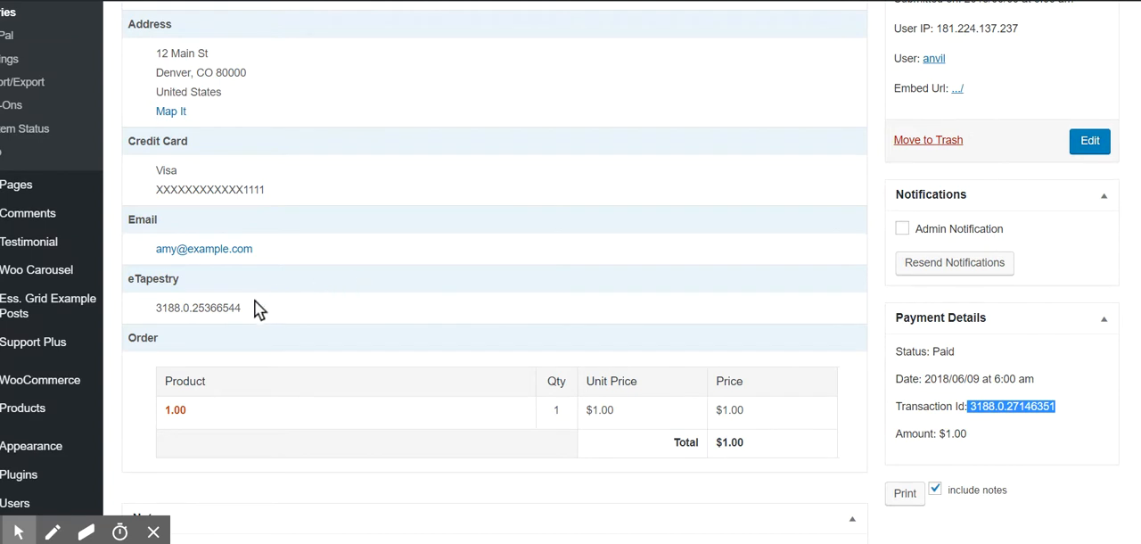
double_click(198, 307)
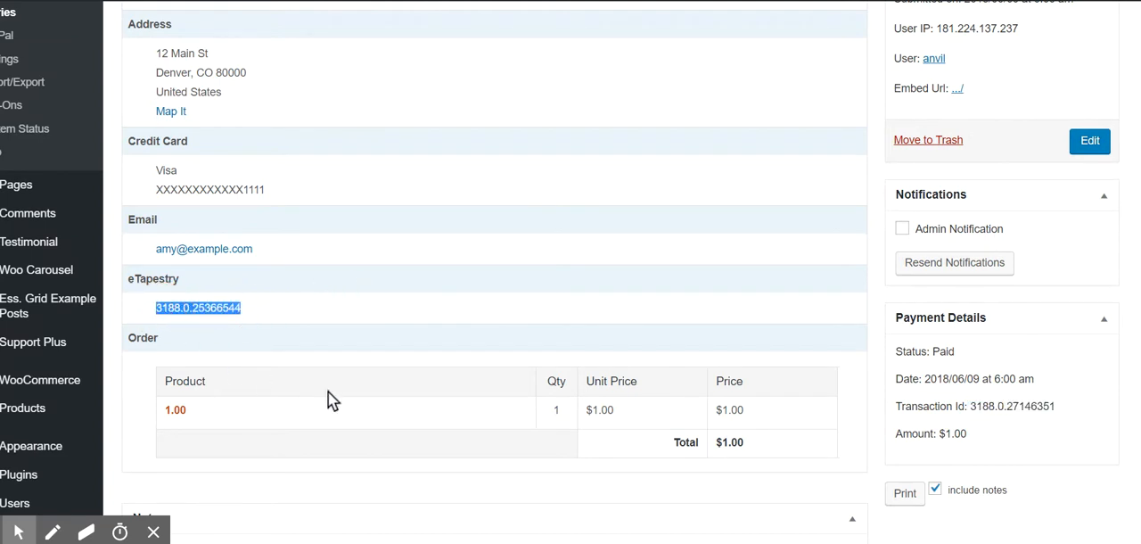
mouse_move(449, 449)
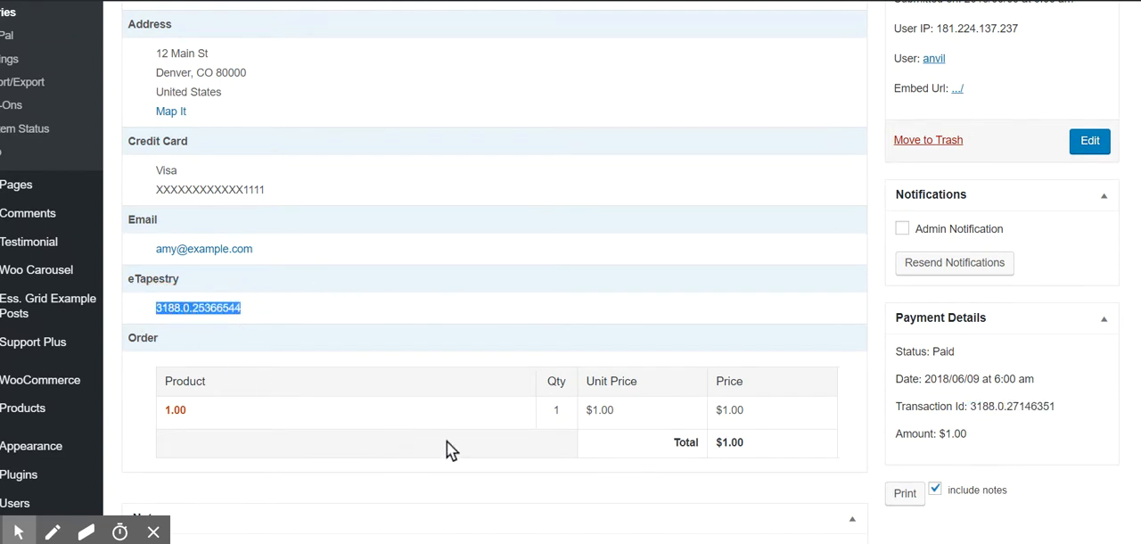
mouse_move(432, 437)
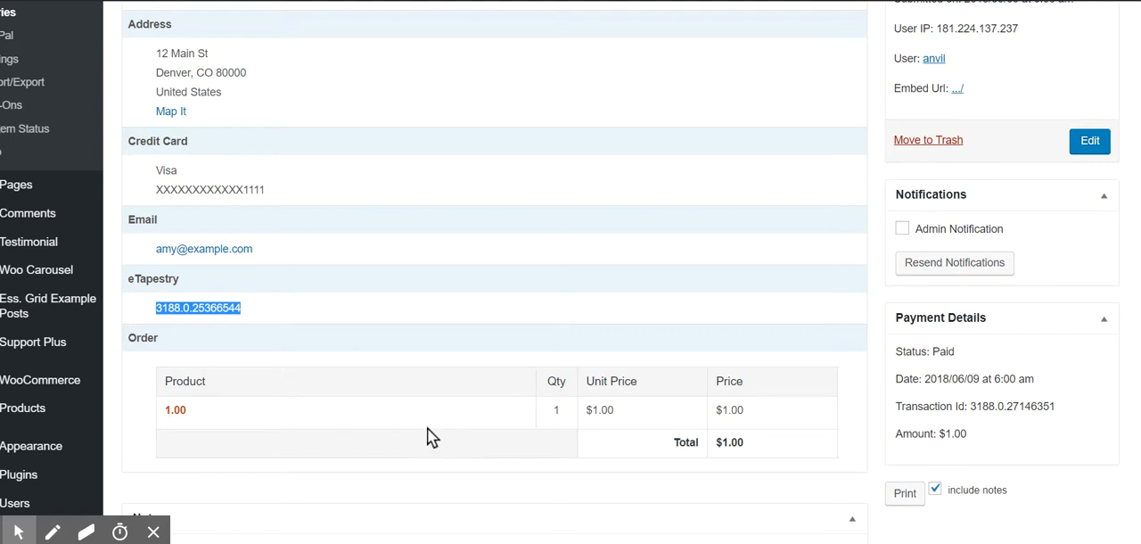
mouse_move(375, 412)
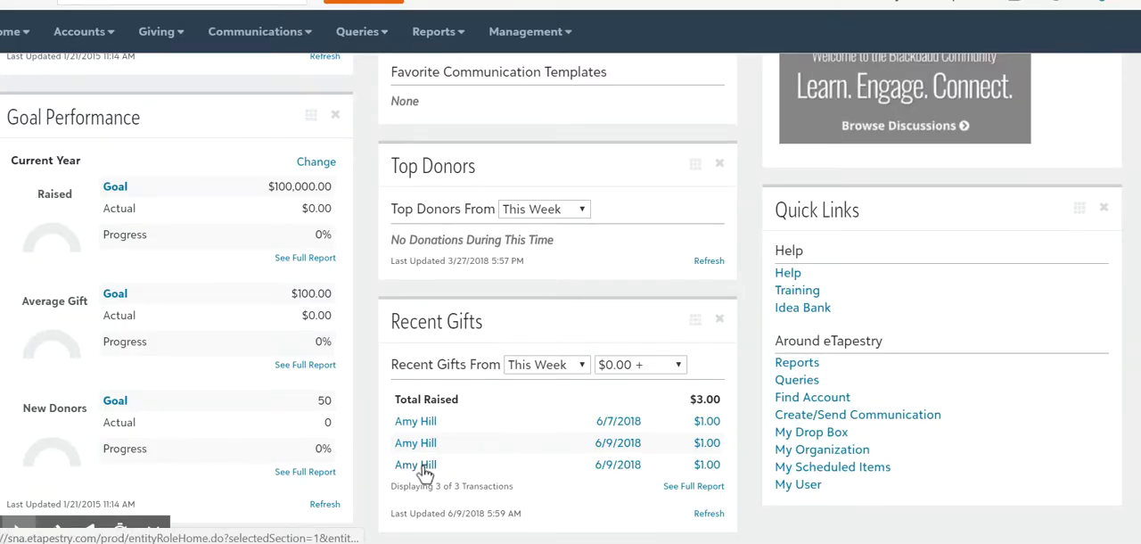
click(416, 463)
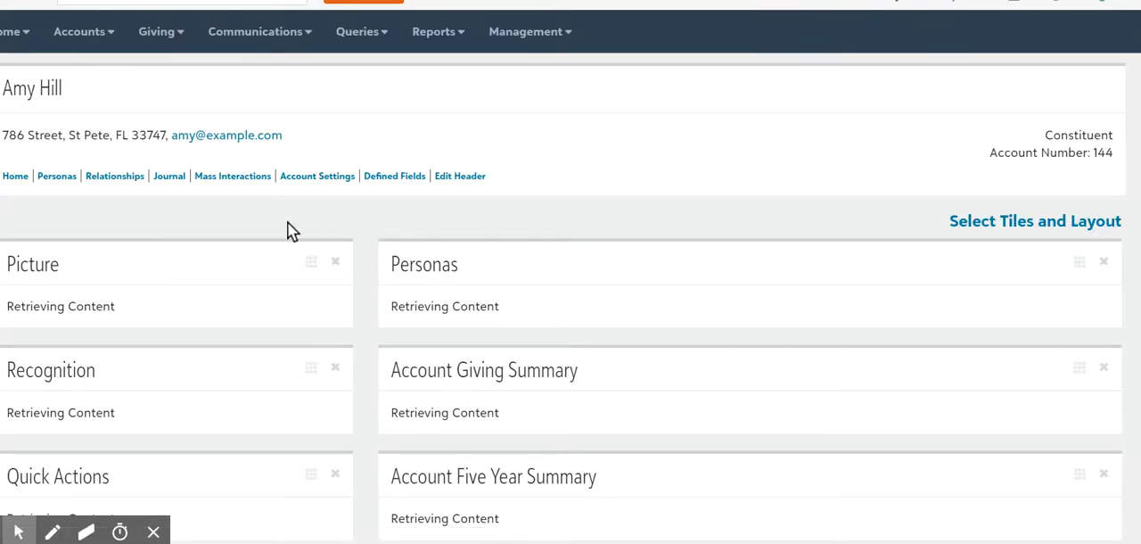
click(168, 175)
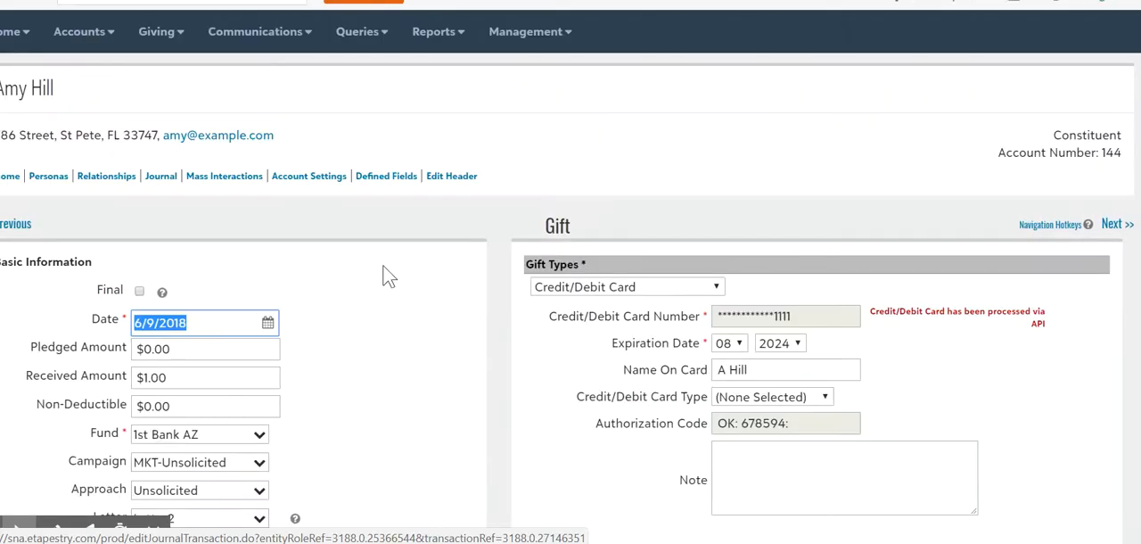
- Expand the gift's User Defined Fields showing eCommerce Ref No 601 and Data Source API Update
scroll(down, 3)
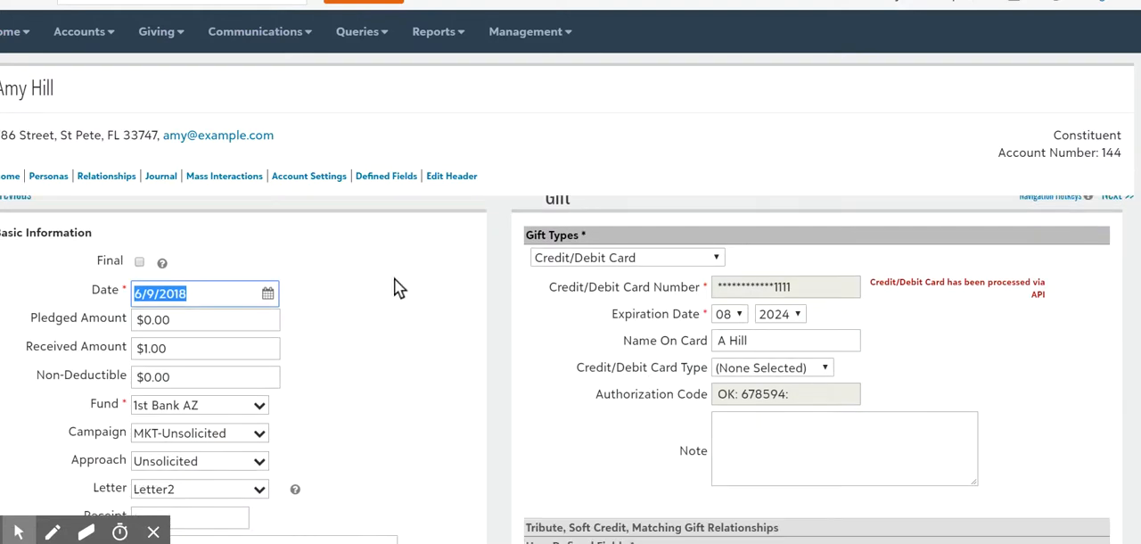
scroll(down, 3)
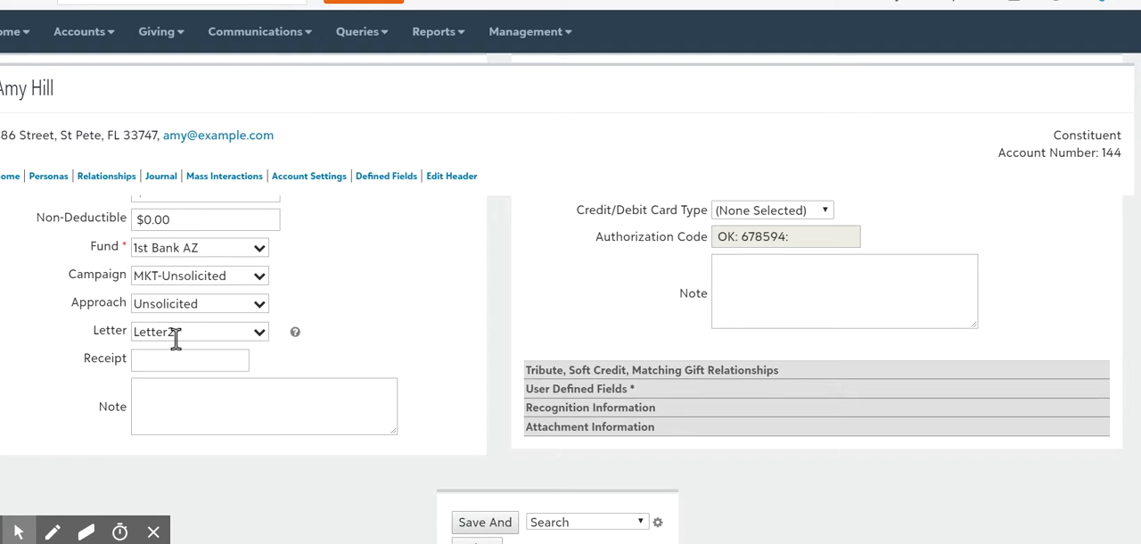
mouse_move(427, 329)
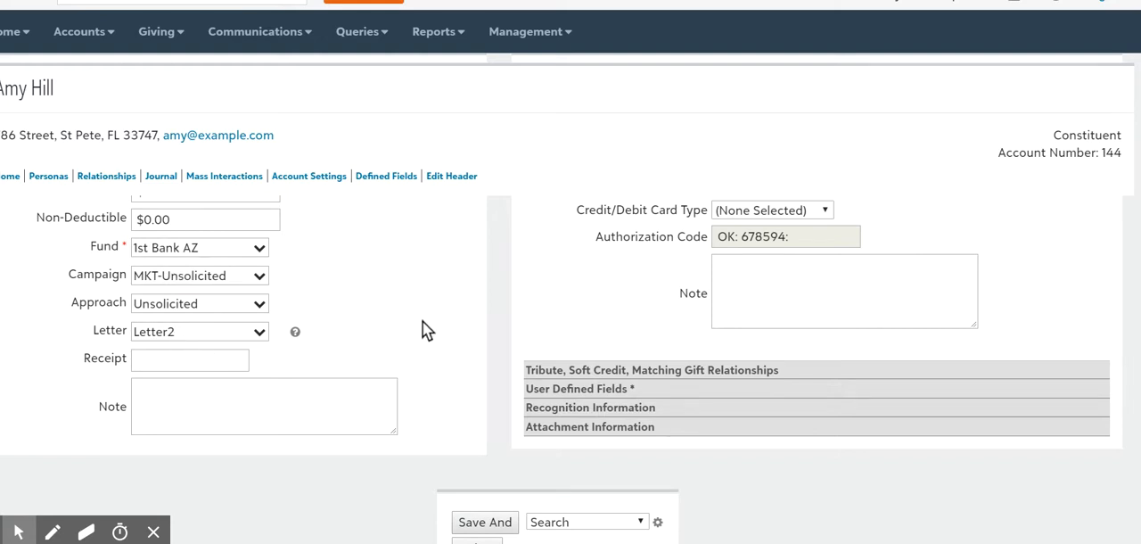
mouse_move(284, 271)
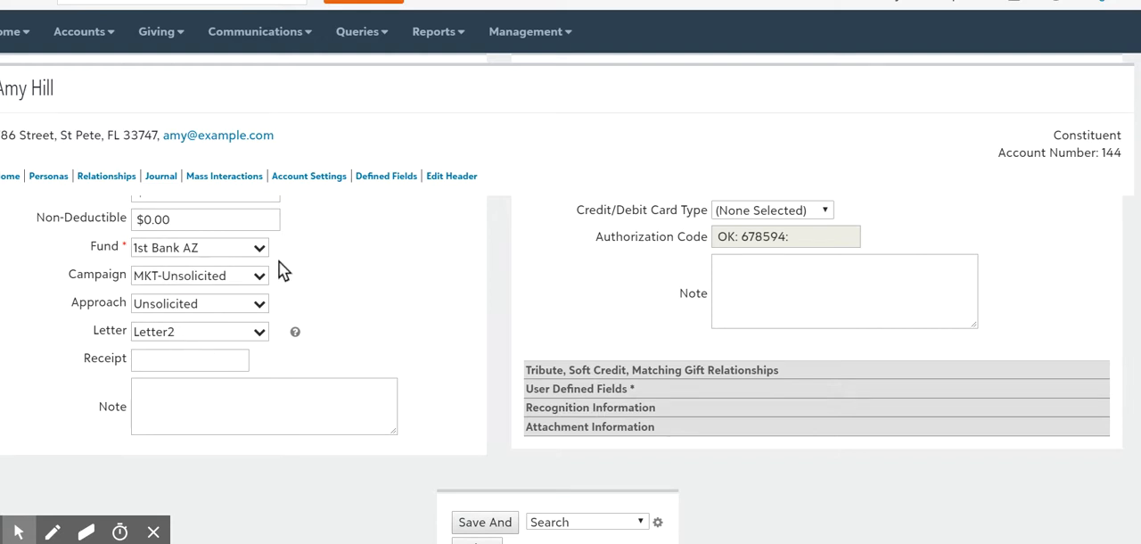
mouse_move(414, 277)
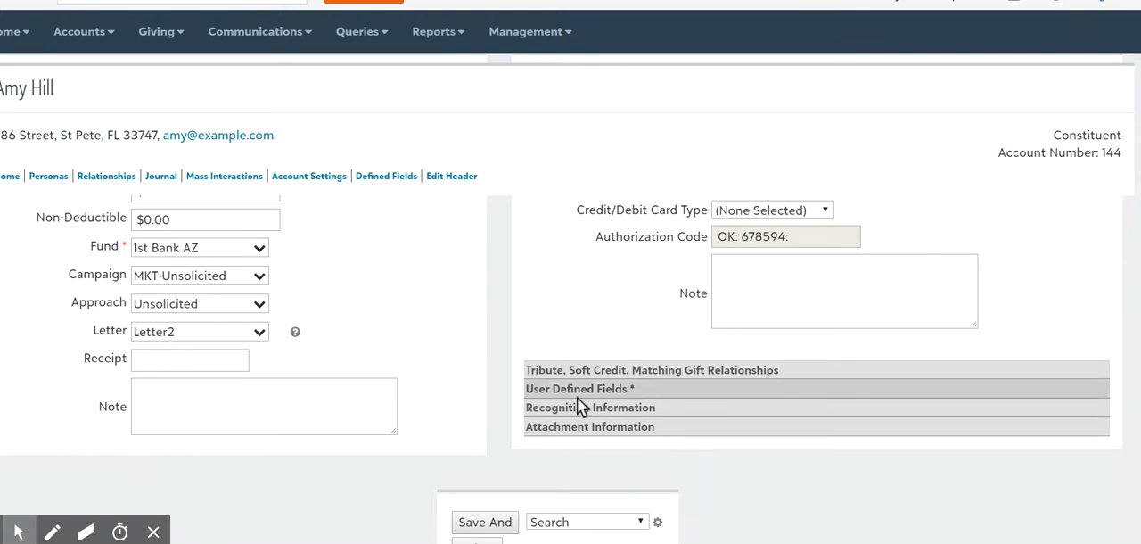
click(579, 389)
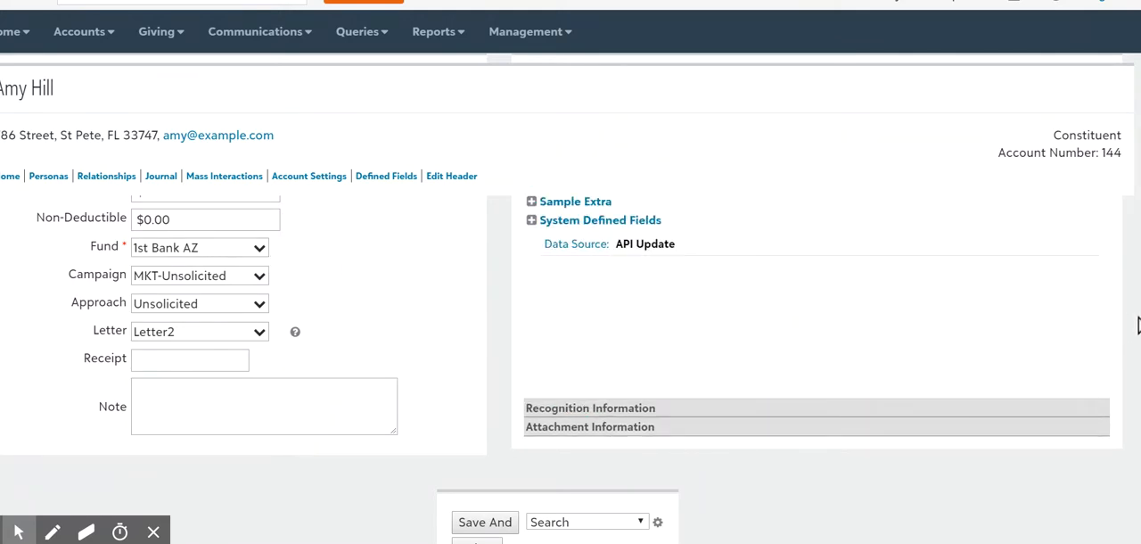
scroll(up, 3)
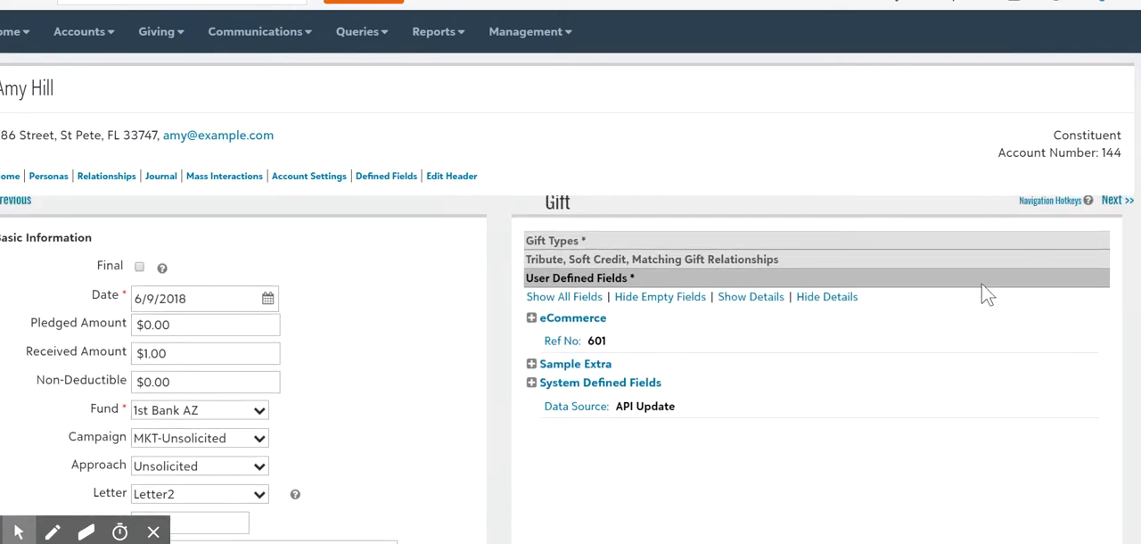
mouse_move(812, 397)
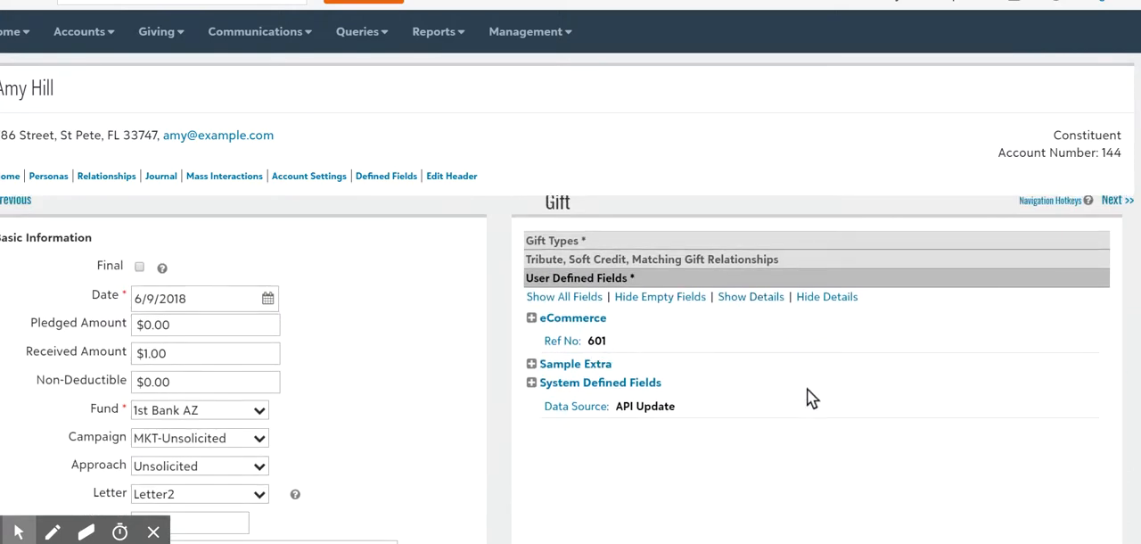
mouse_move(838, 401)
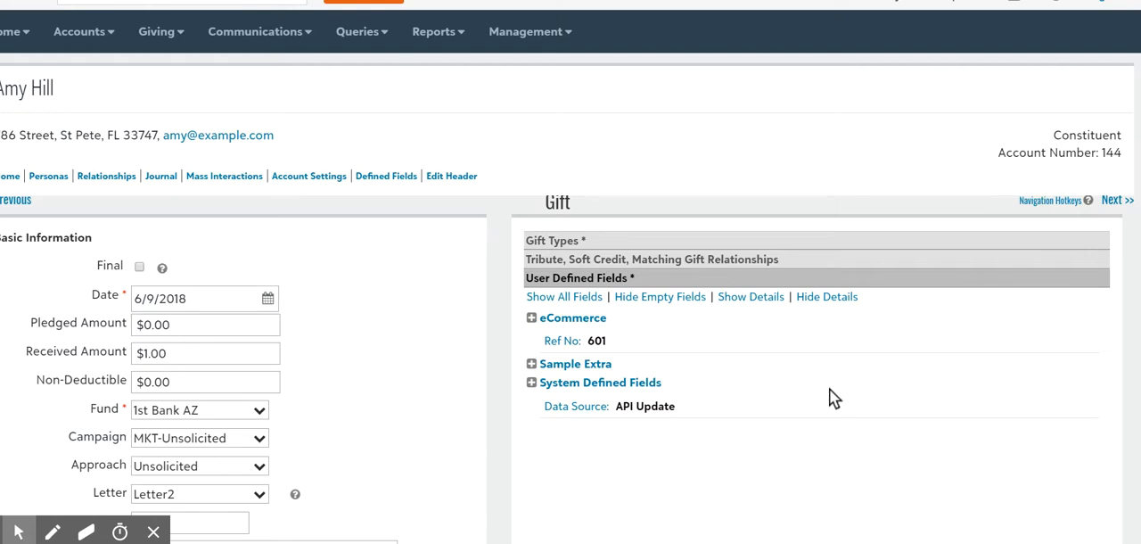
mouse_move(583, 333)
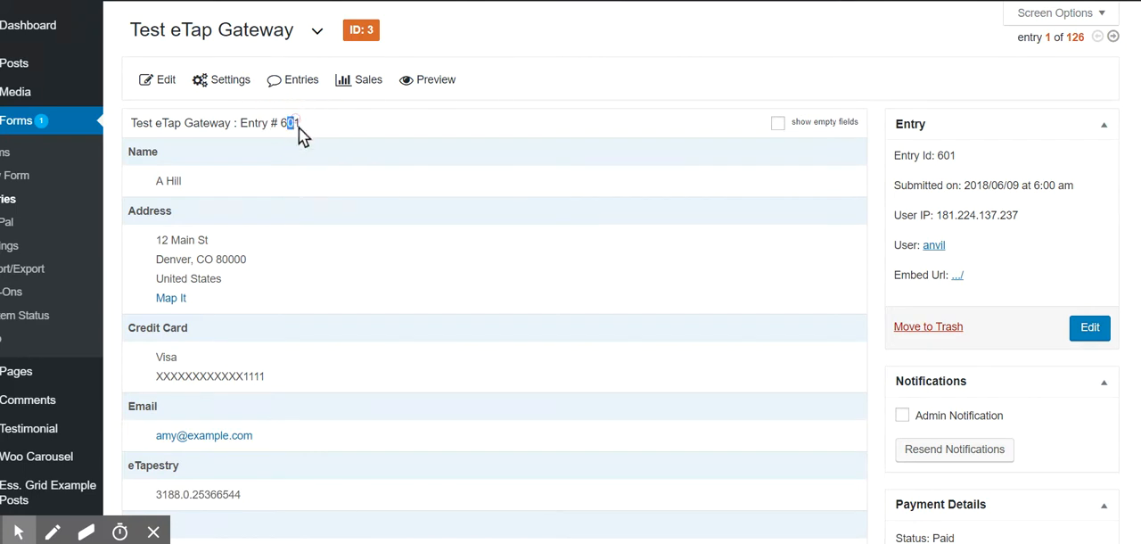
mouse_move(480, 321)
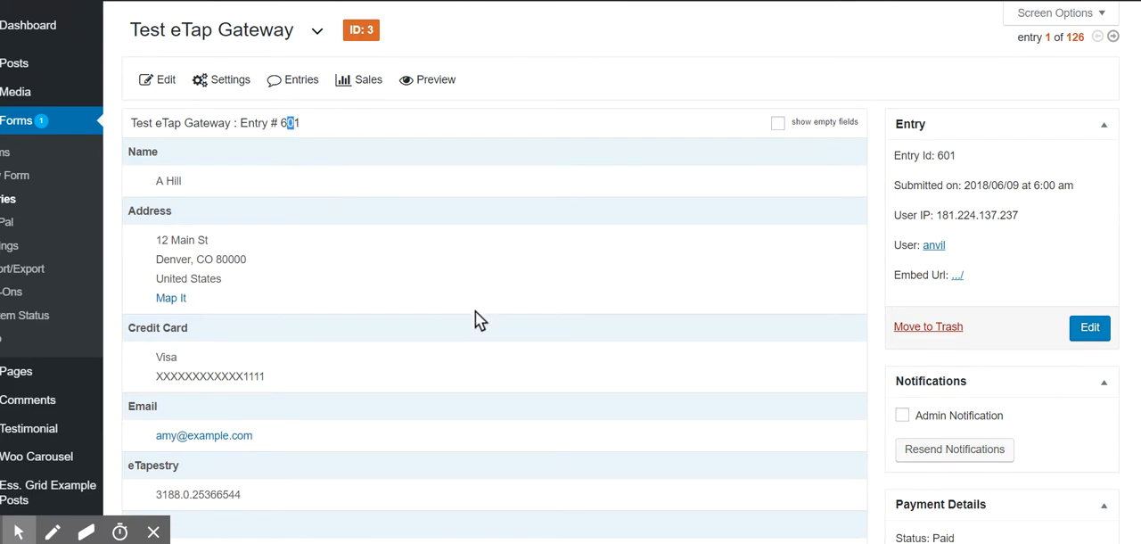
- Scroll Entry #601 to show its eTapestry value 3188.0.25366544 beside the paid $1.00 order
scroll(down, 3)
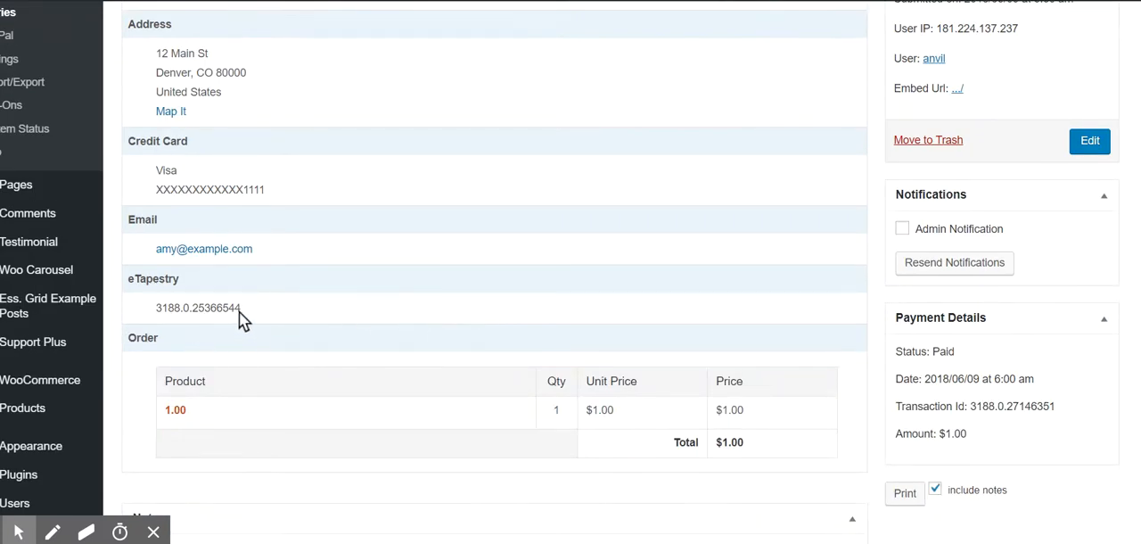
mouse_move(571, 230)
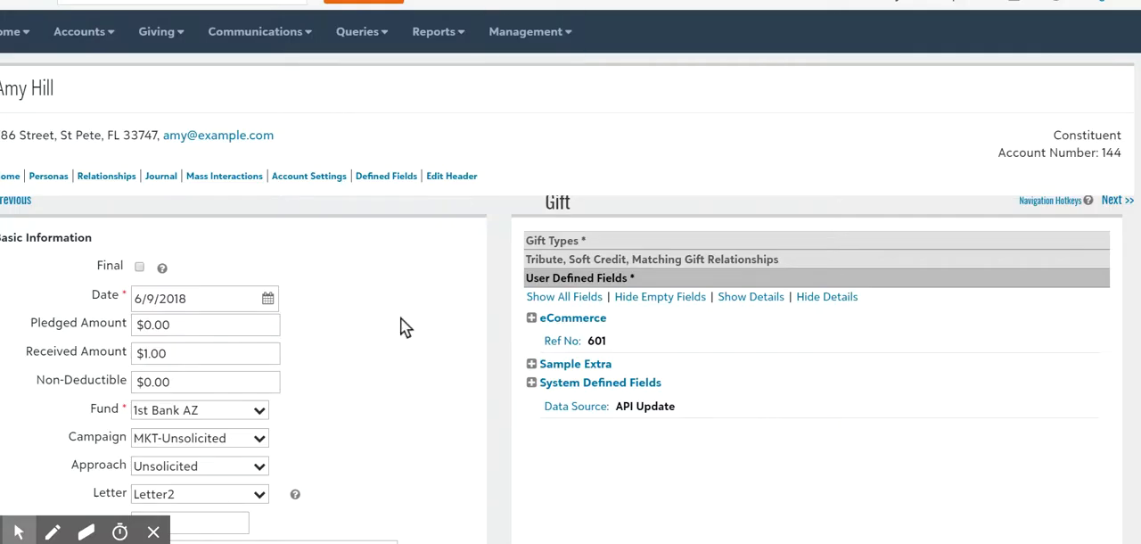
mouse_move(364, 386)
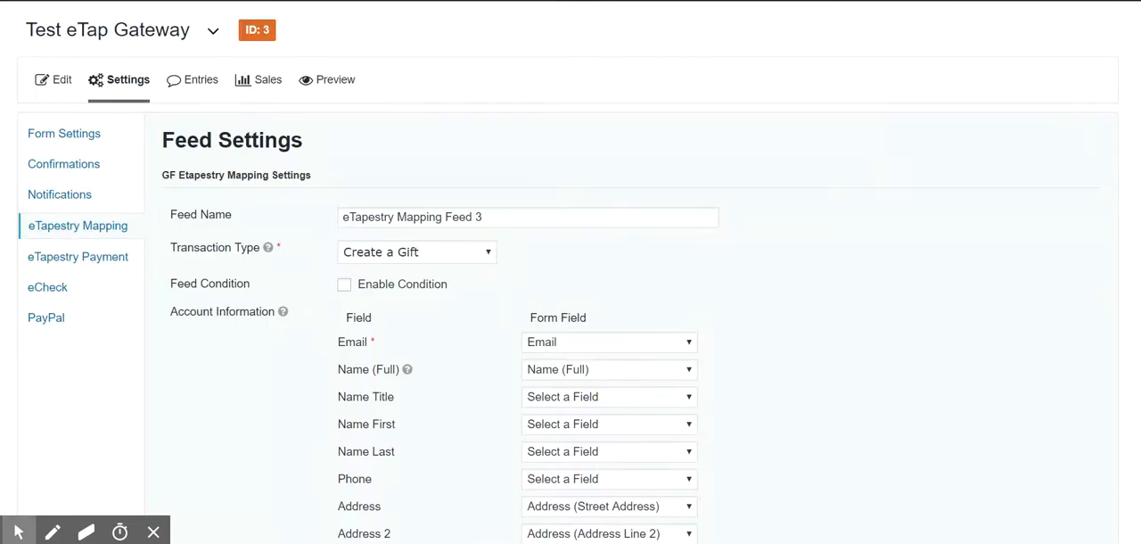
mouse_move(442, 394)
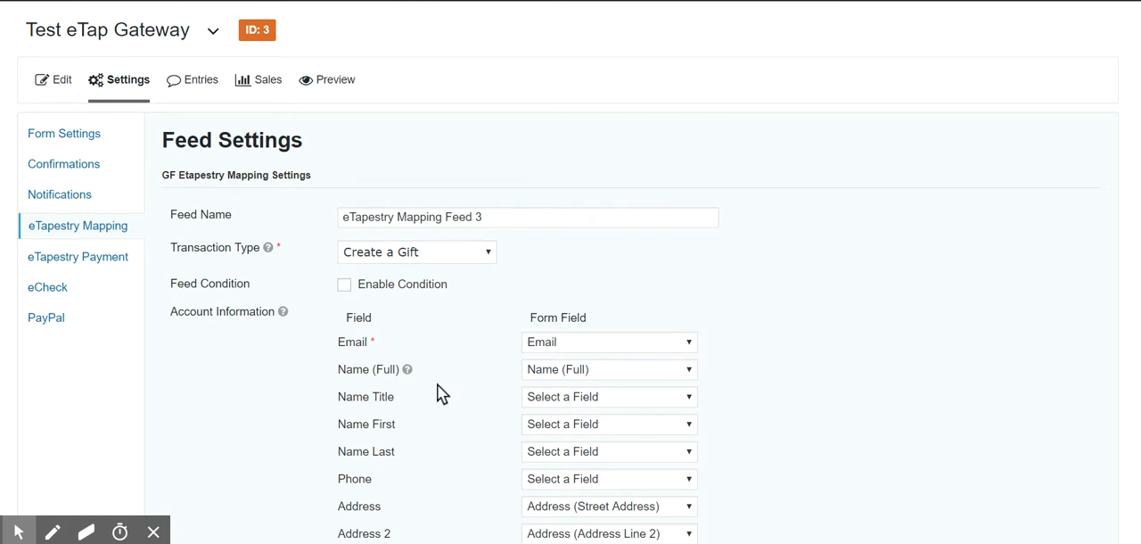
mouse_move(500, 375)
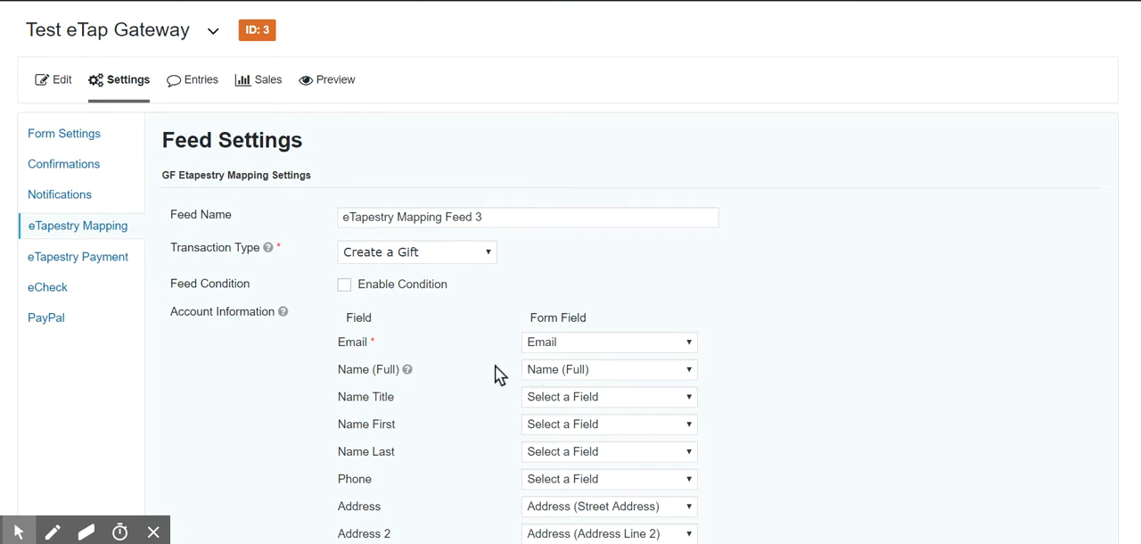
click(413, 251)
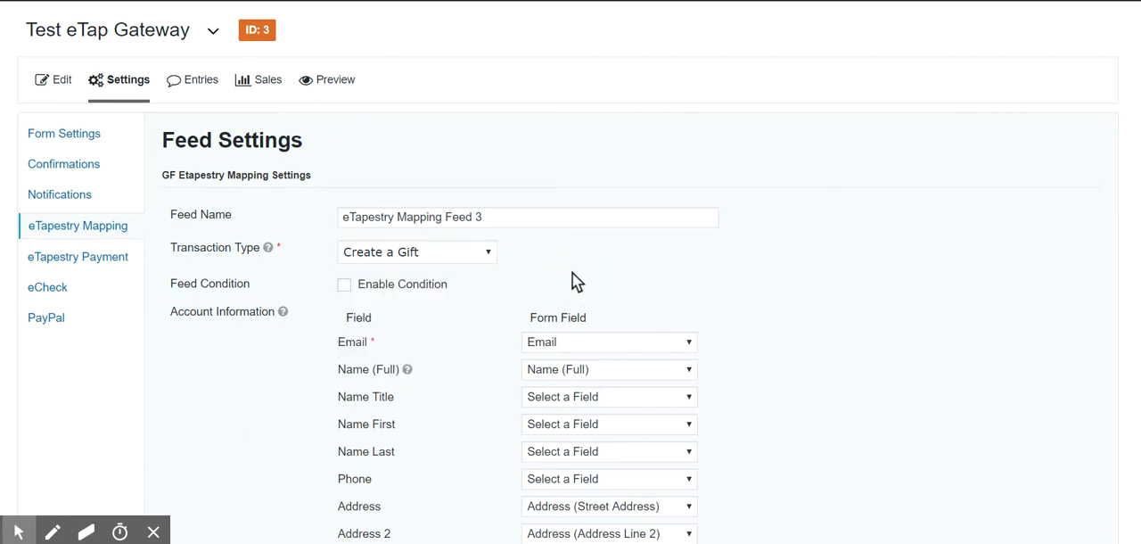
click(413, 252)
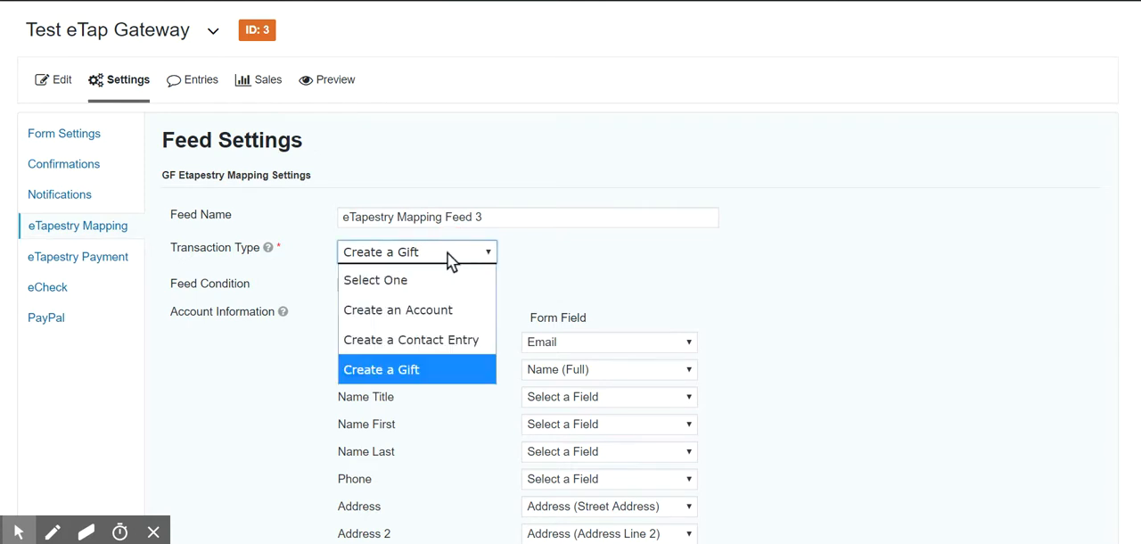
mouse_move(437, 339)
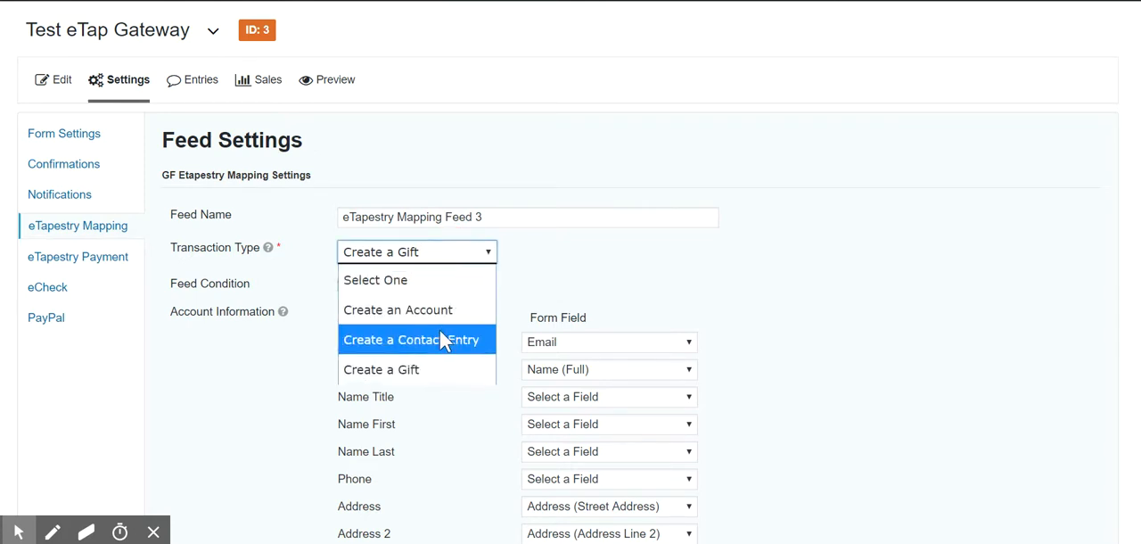
click(382, 369)
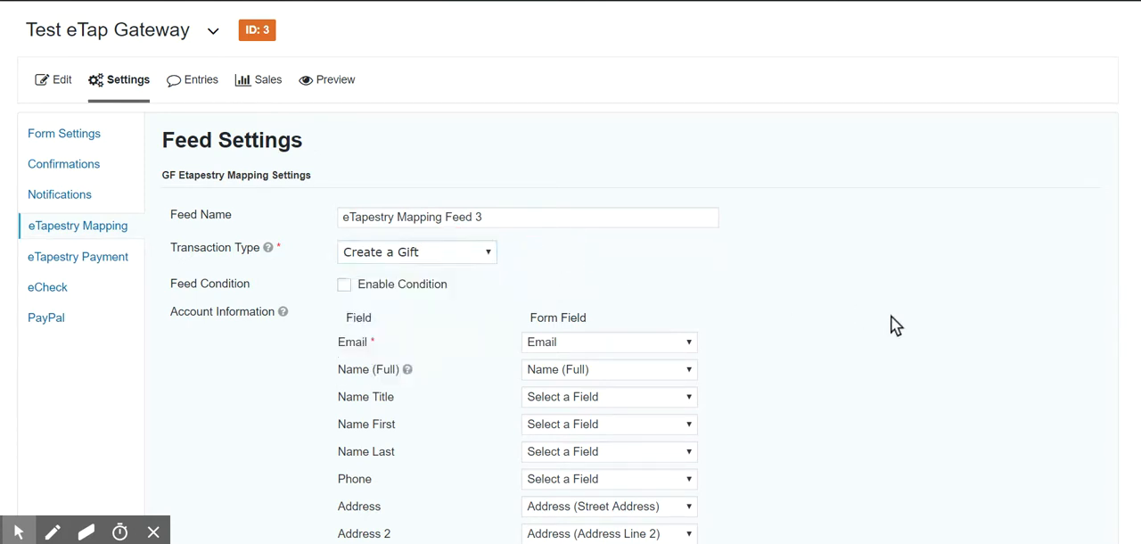
mouse_move(997, 214)
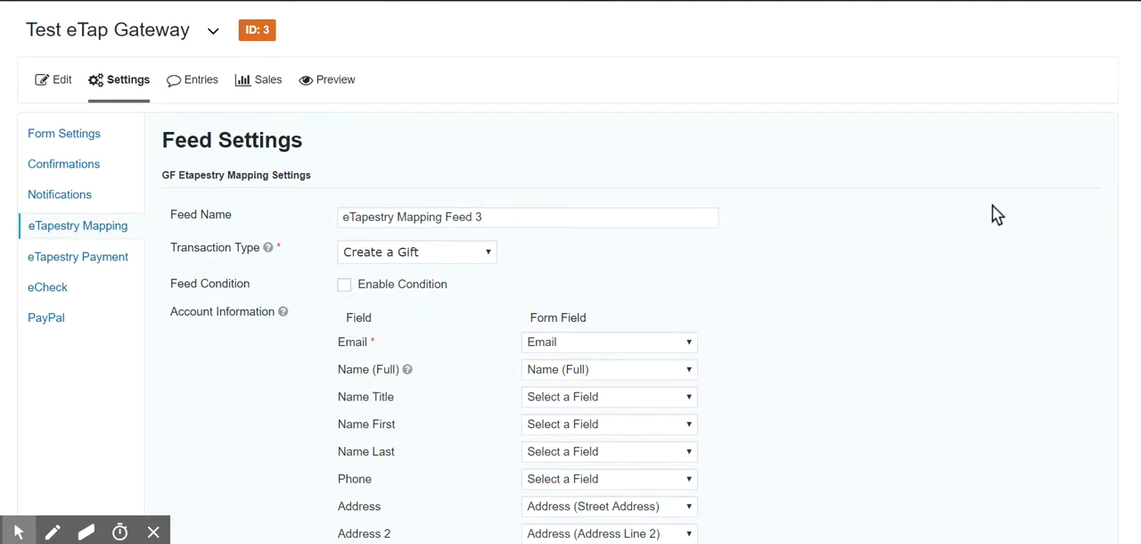